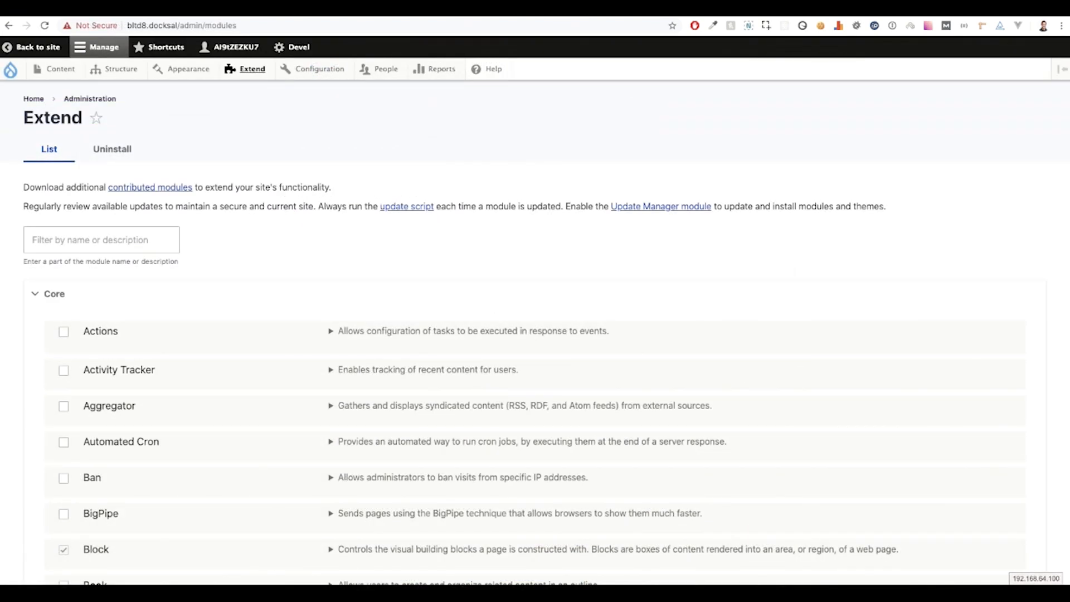
Filter Extend for 'Boots' and tick the Bootstrap Layout Builder module to install
type("Boots")
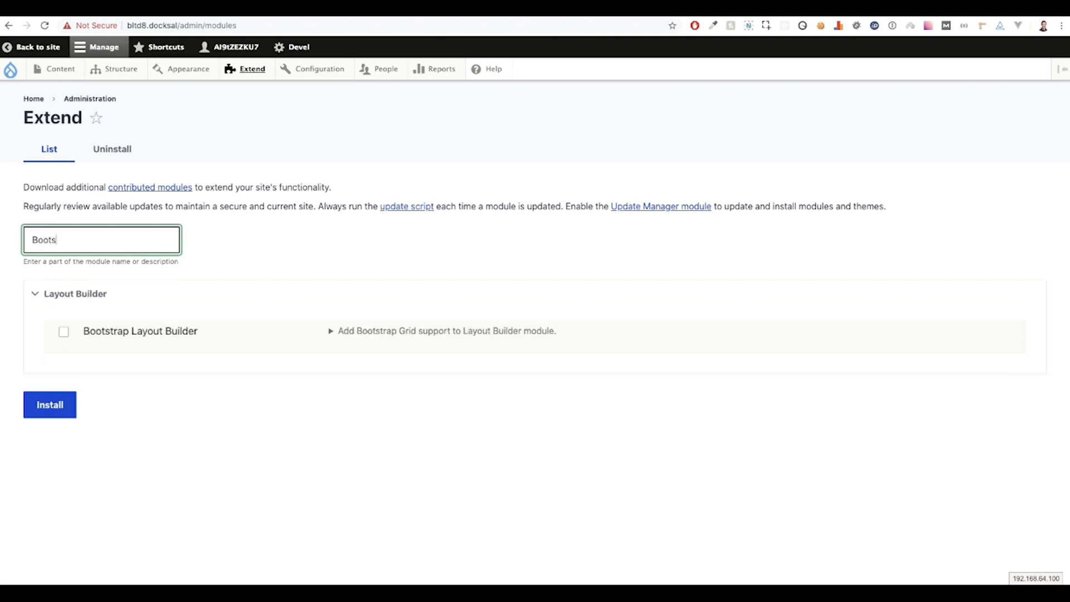
left_click(49, 403)
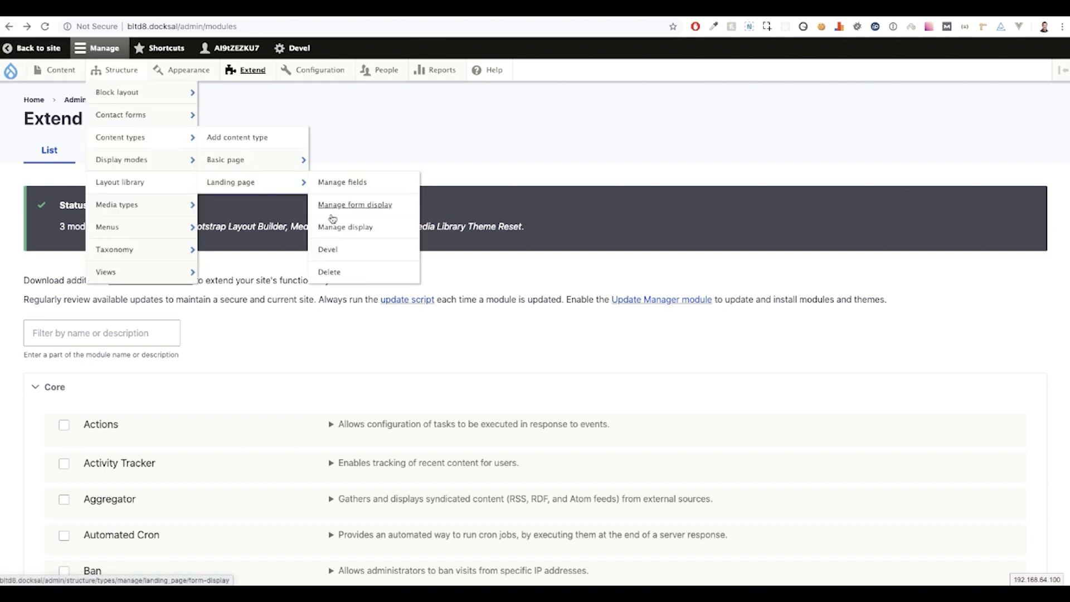
Open the Landing page Manage display settings and scroll to the Layout Builder options
left_click(346, 227)
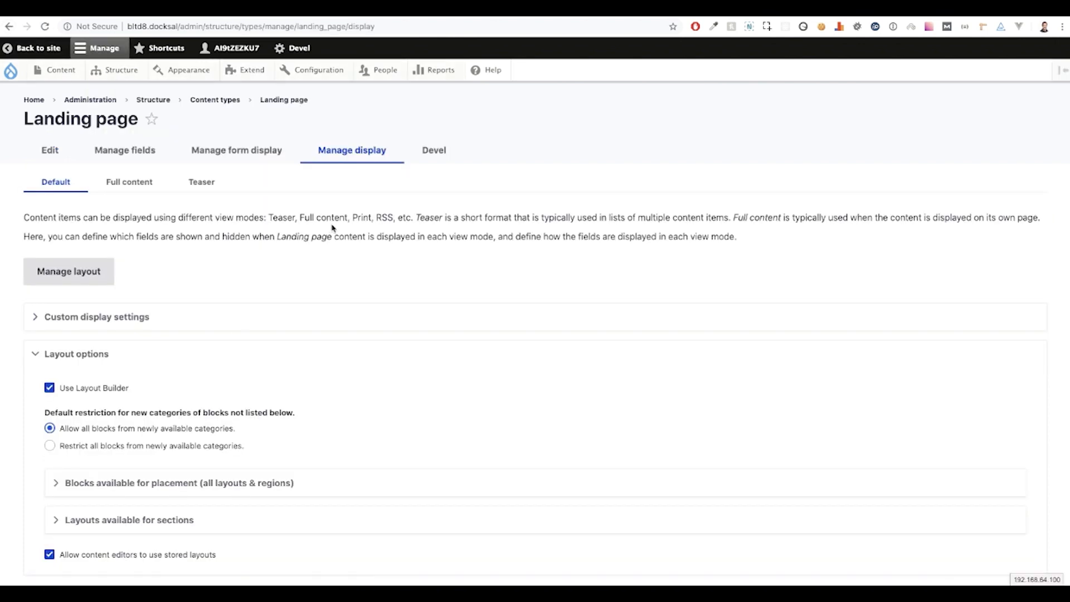
mouse_move(105, 397)
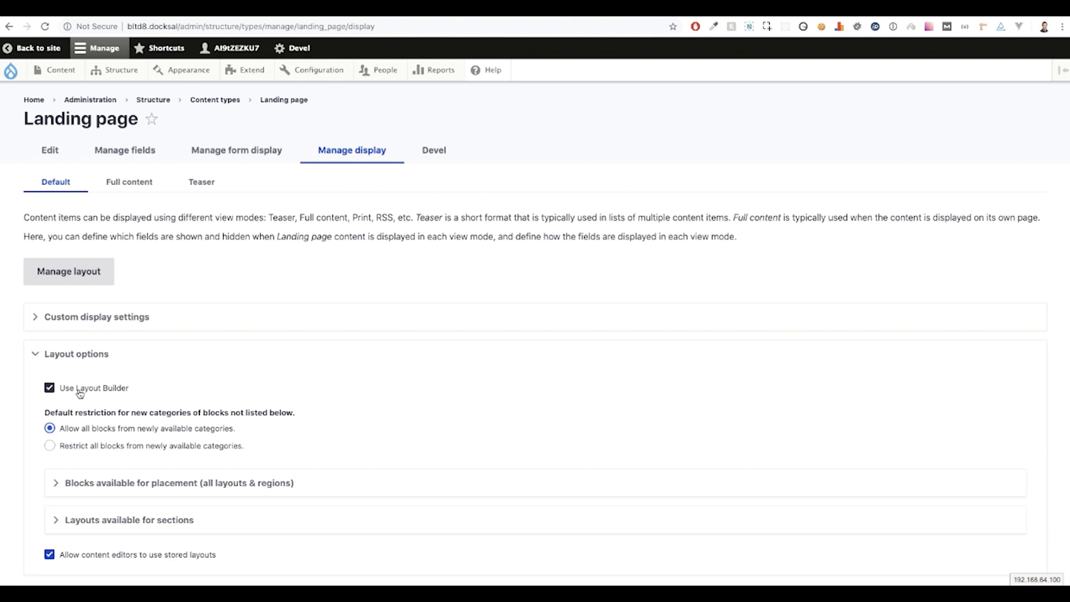
scroll("down", 3)
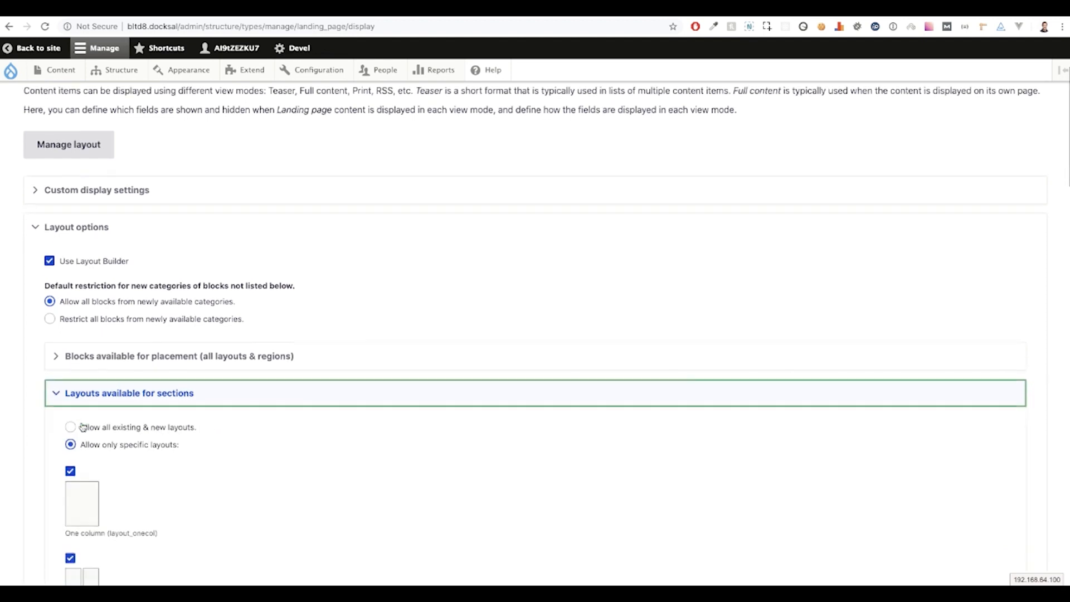
Allow Bootstrap 3 Cols and 4 Cols as section layouts and save the display
scroll("down", 3)
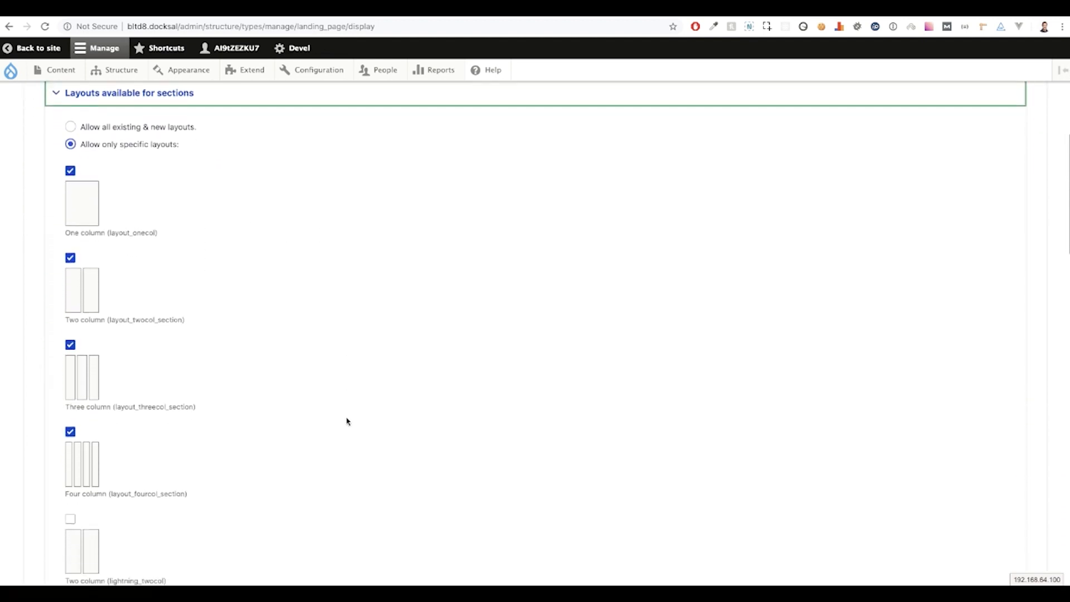
scroll("down", 3)
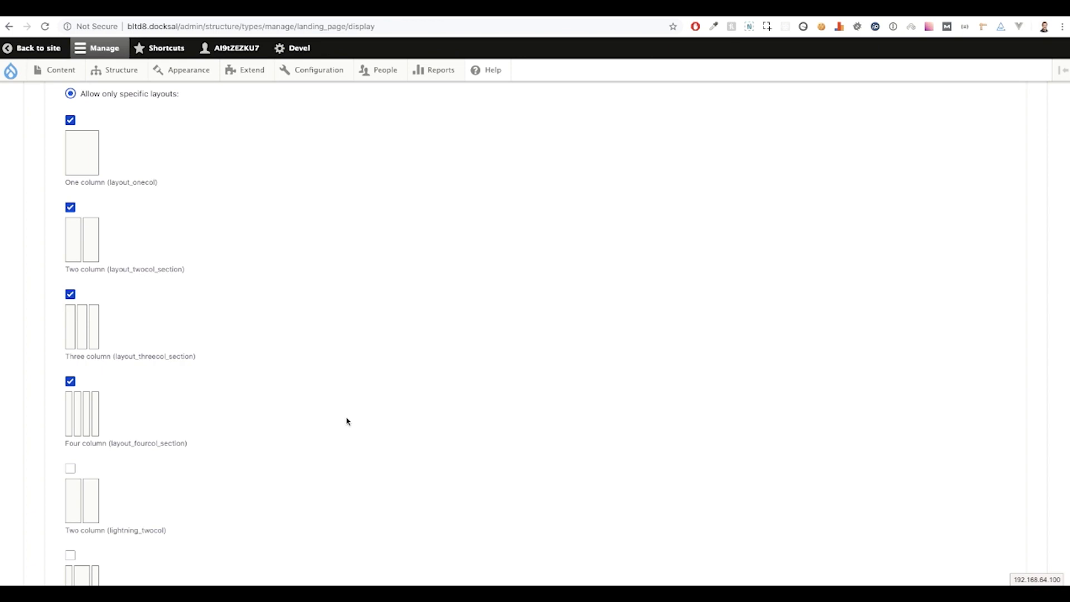
mouse_move(49, 122)
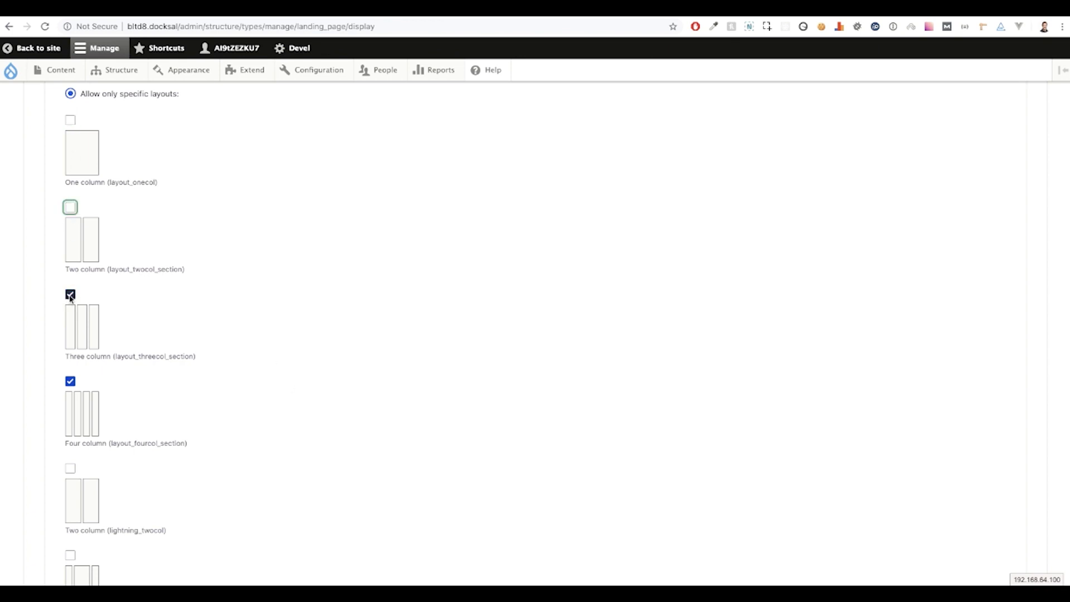
scroll("down", 3)
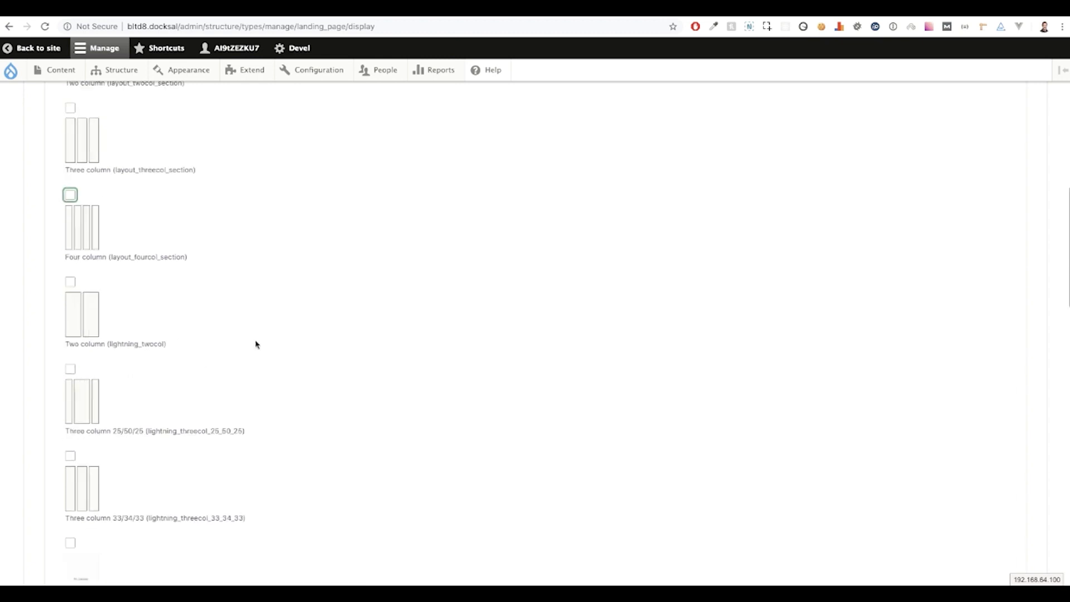
scroll("down", 3)
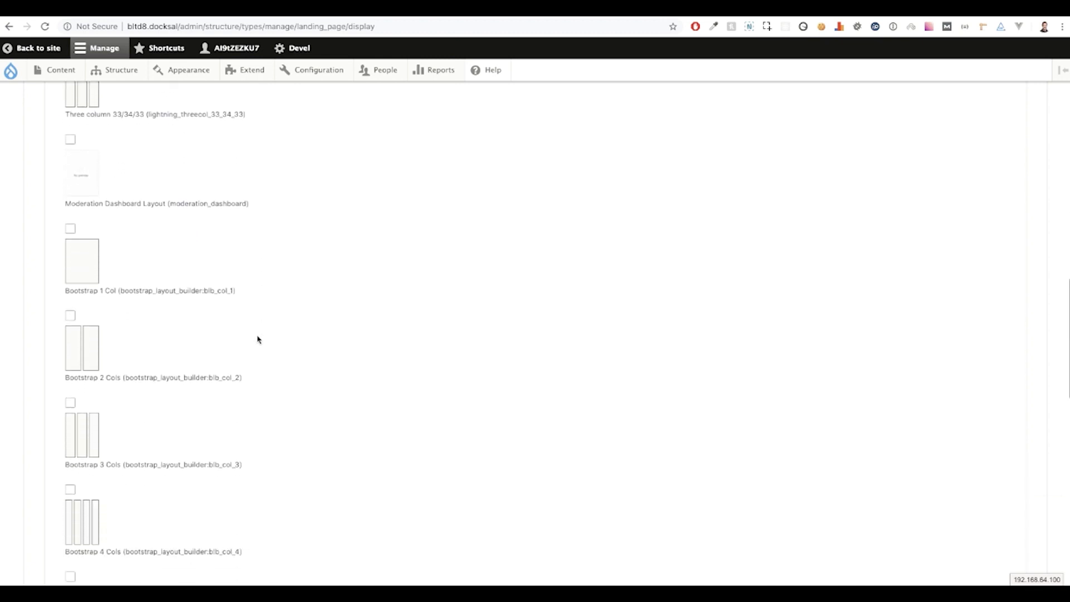
scroll("down", 3)
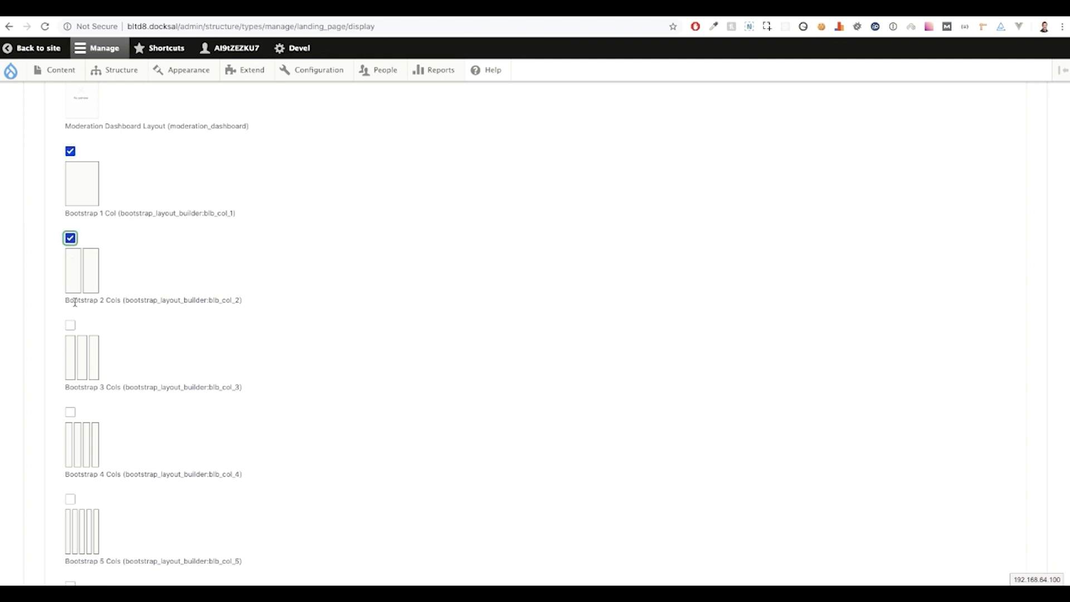
left_click(71, 325)
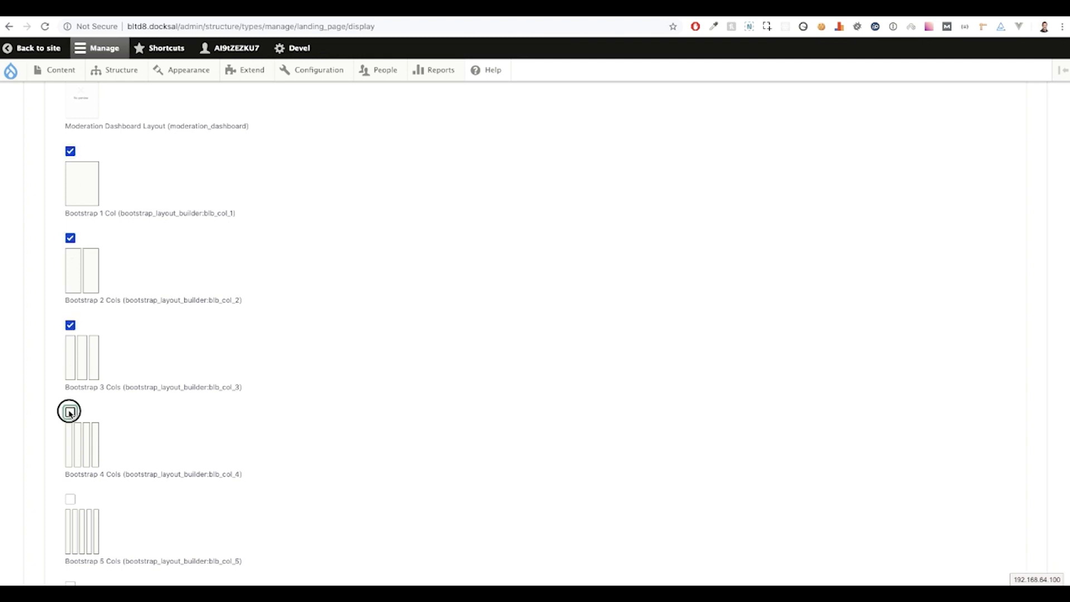
left_click(70, 411)
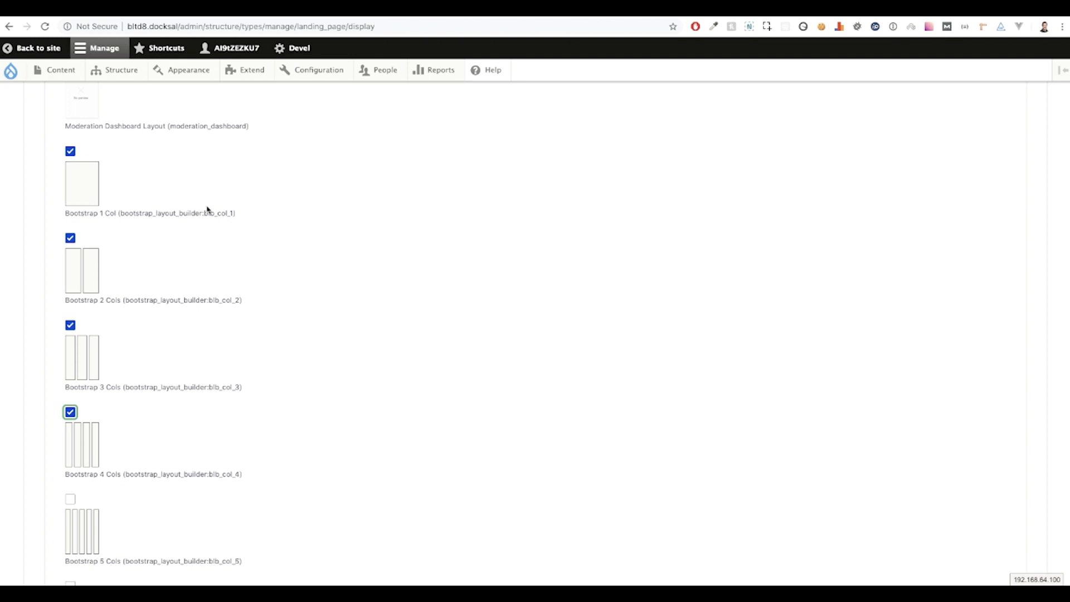
scroll("down", 3)
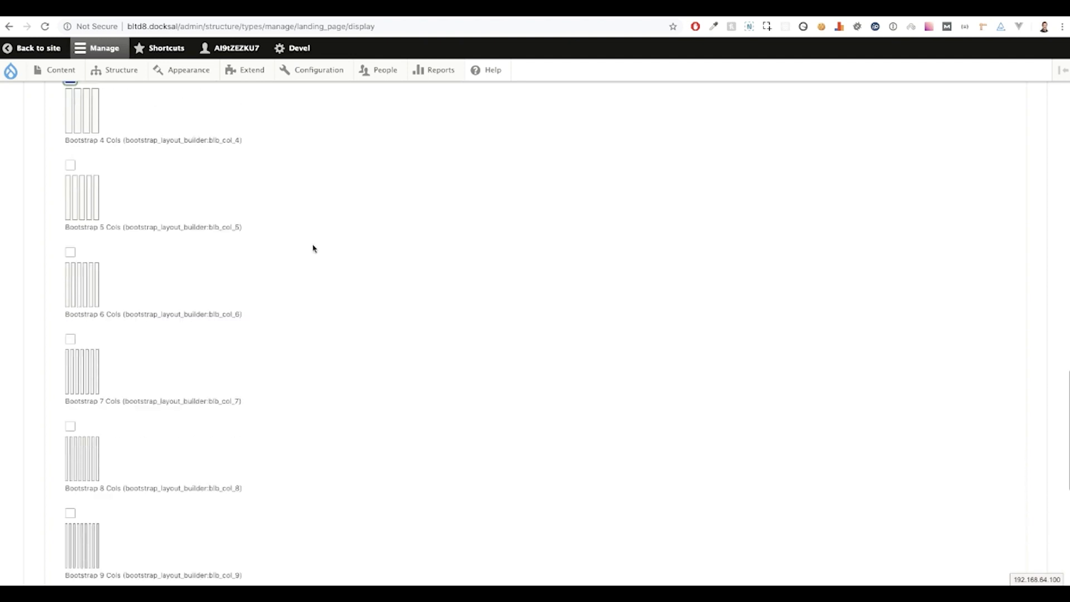
scroll("down", 3)
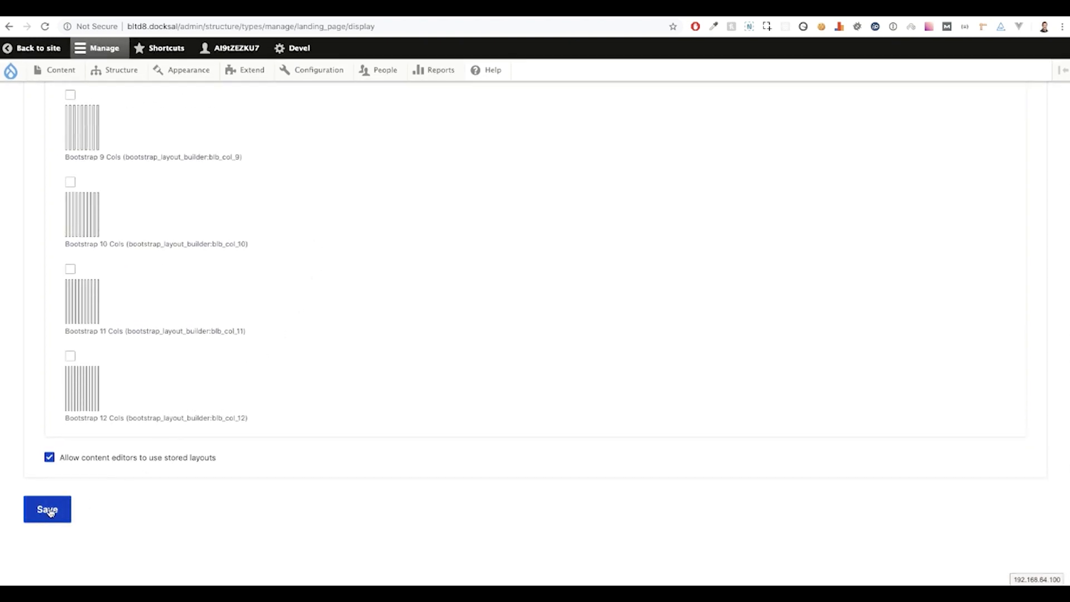
left_click(46, 508)
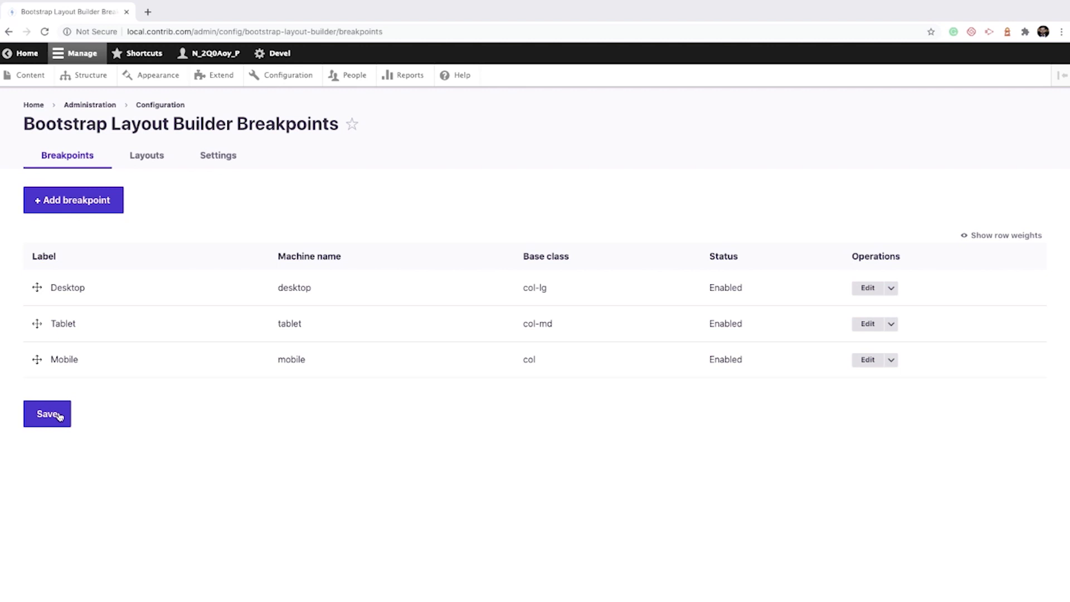
mouse_move(620, 316)
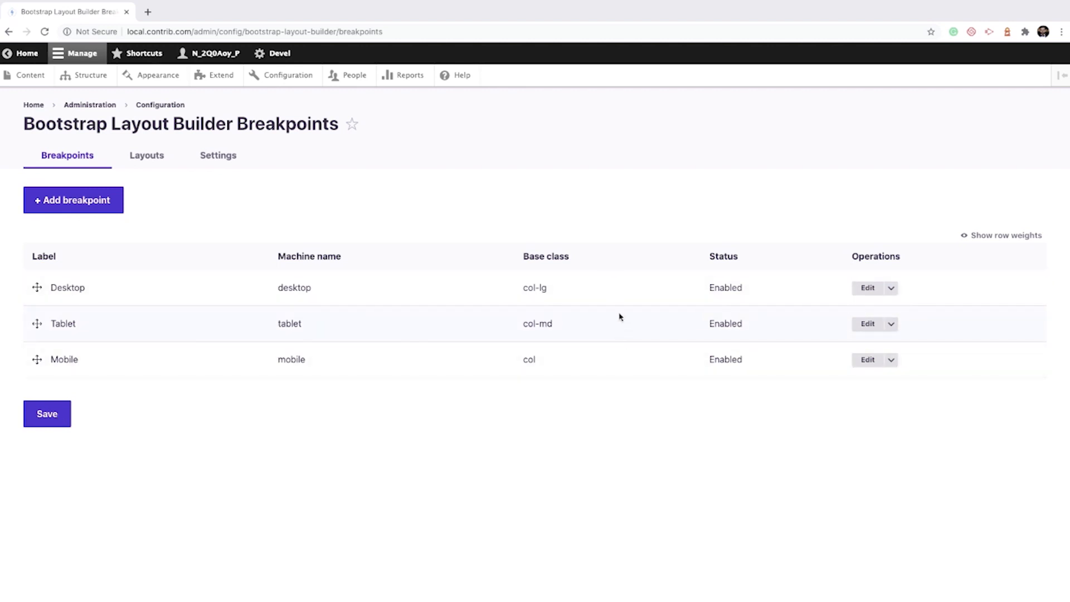
mouse_move(91, 206)
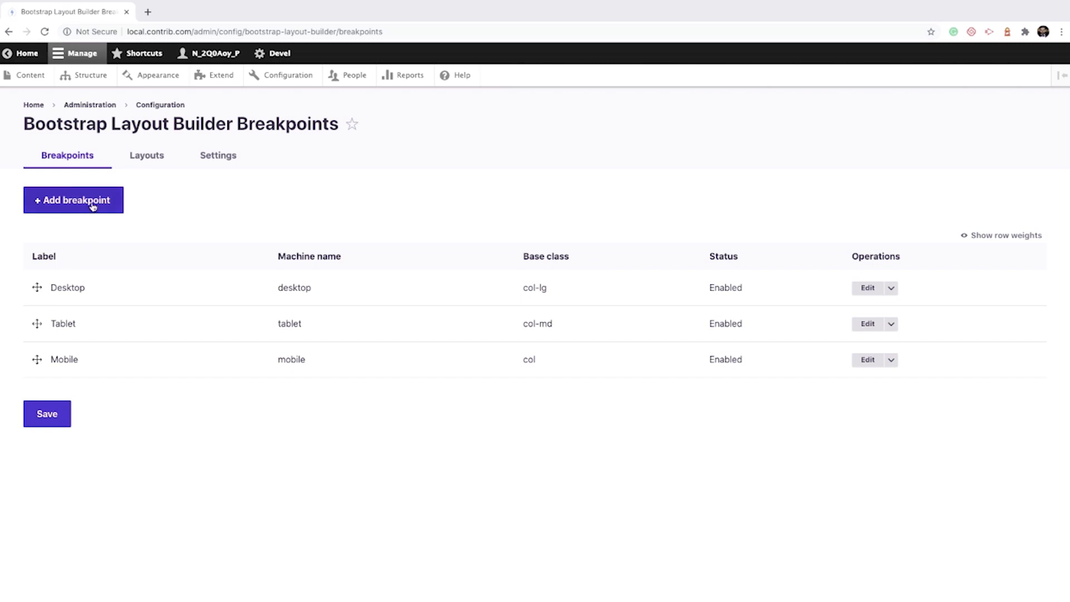
left_click(73, 200)
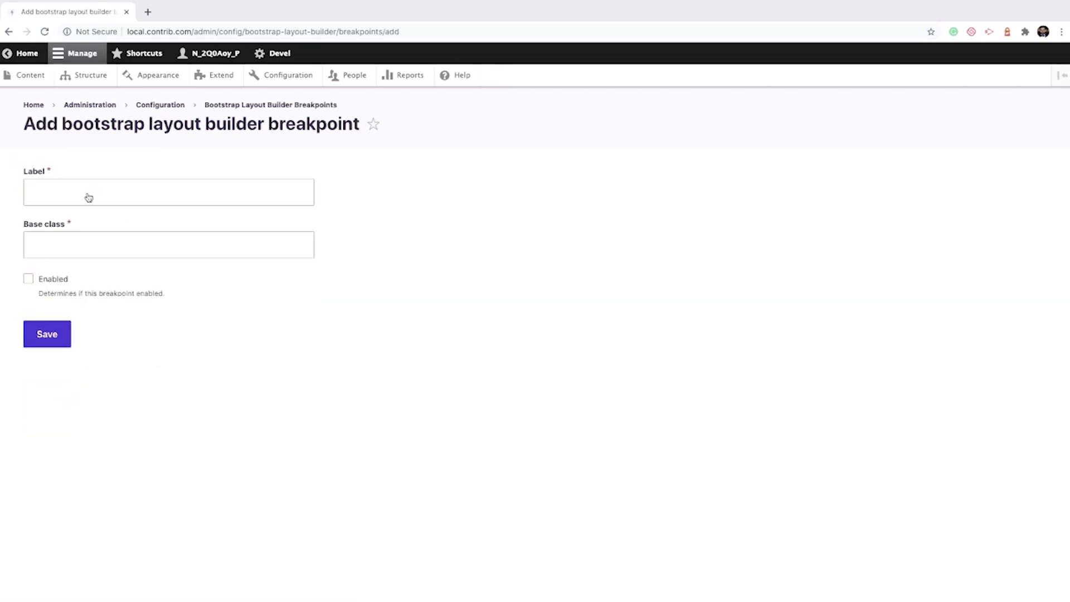
left_click(270, 104)
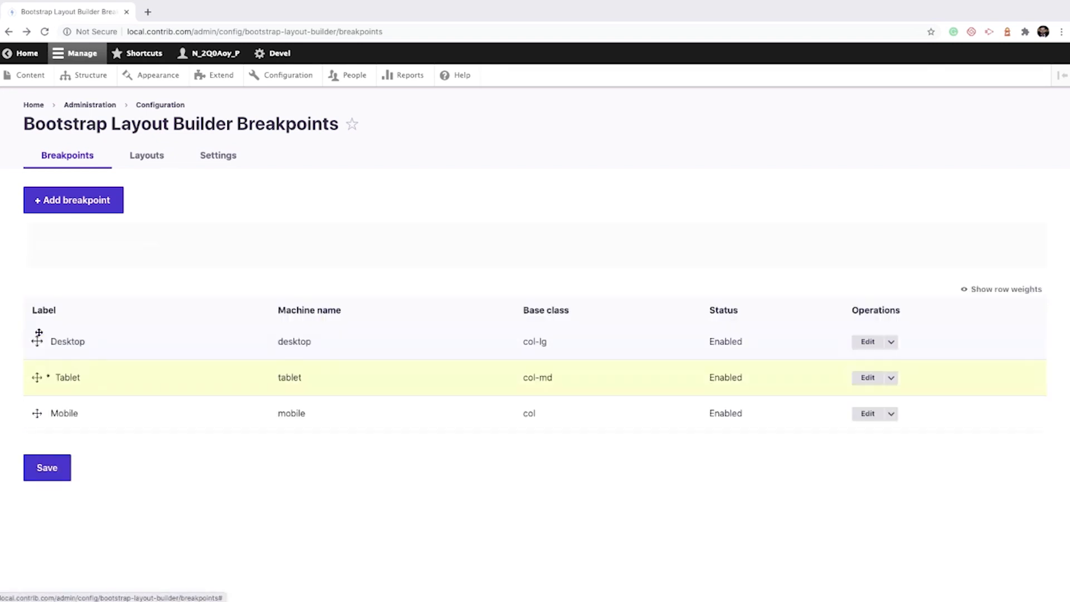
Browse the Bootstrap layouts list and view the Bootstrap 2 Cols layout options
left_click(146, 155)
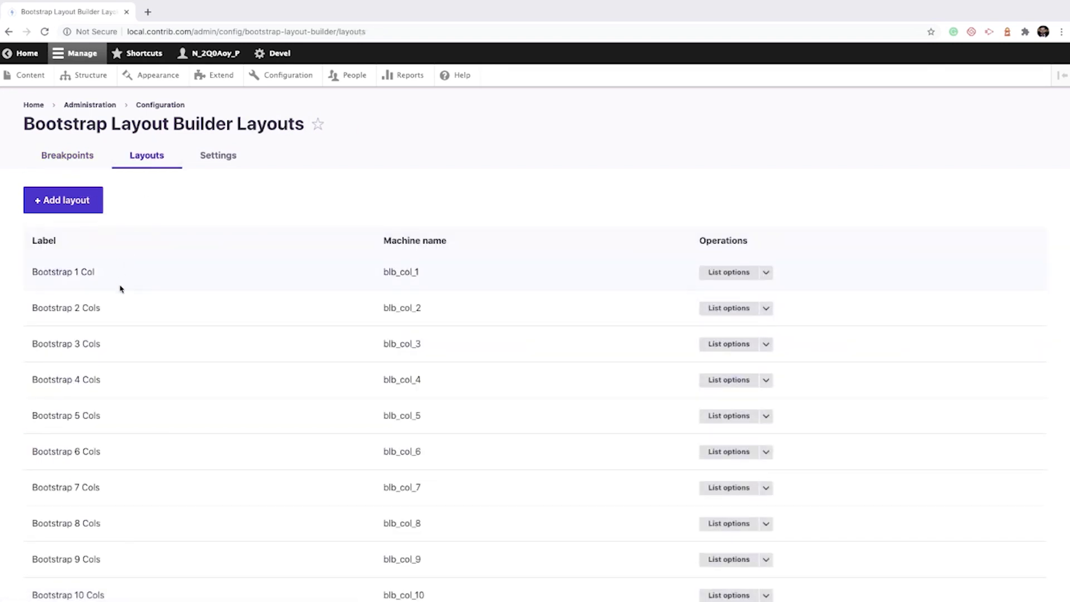
mouse_move(110, 350)
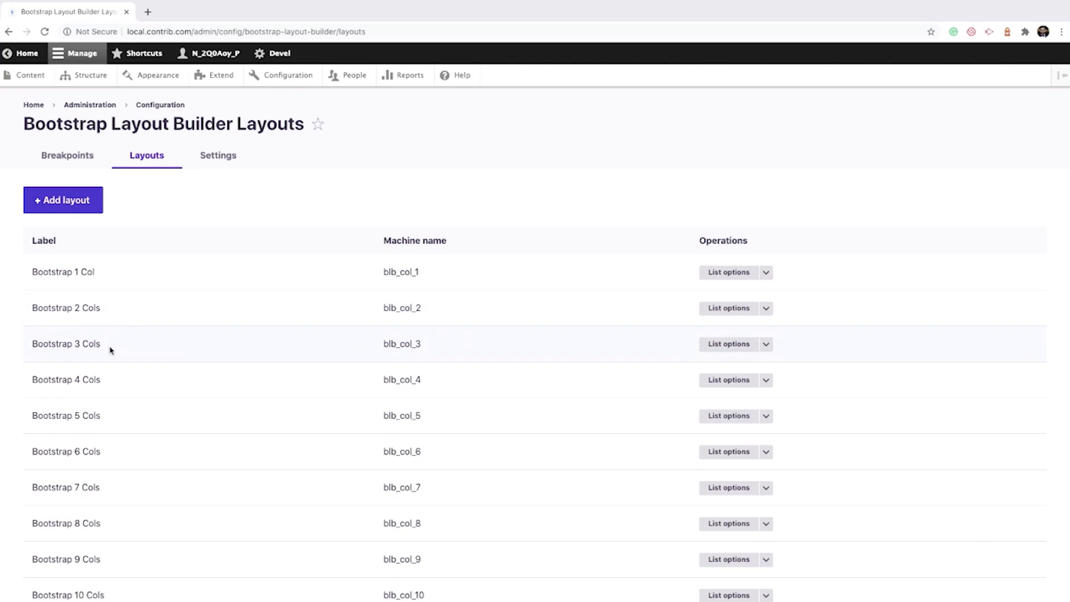
scroll("up", 3)
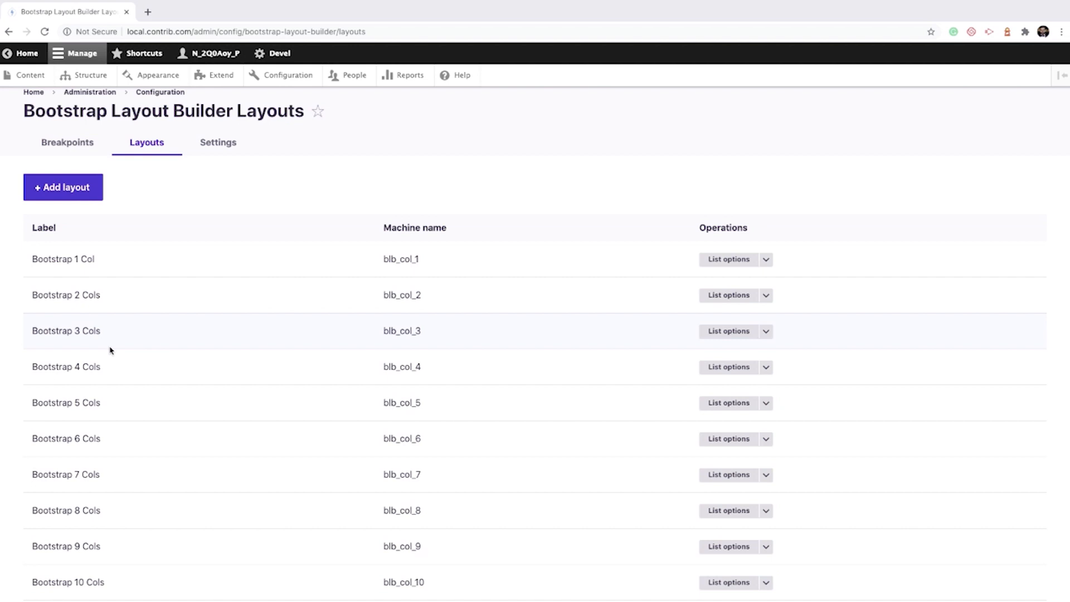
left_click(728, 295)
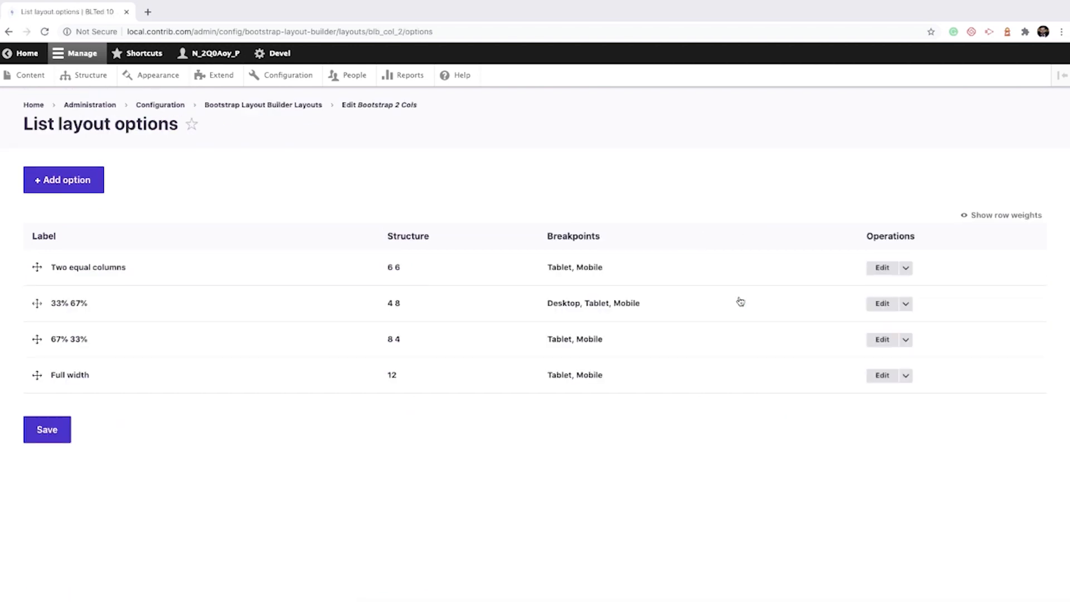
mouse_move(791, 307)
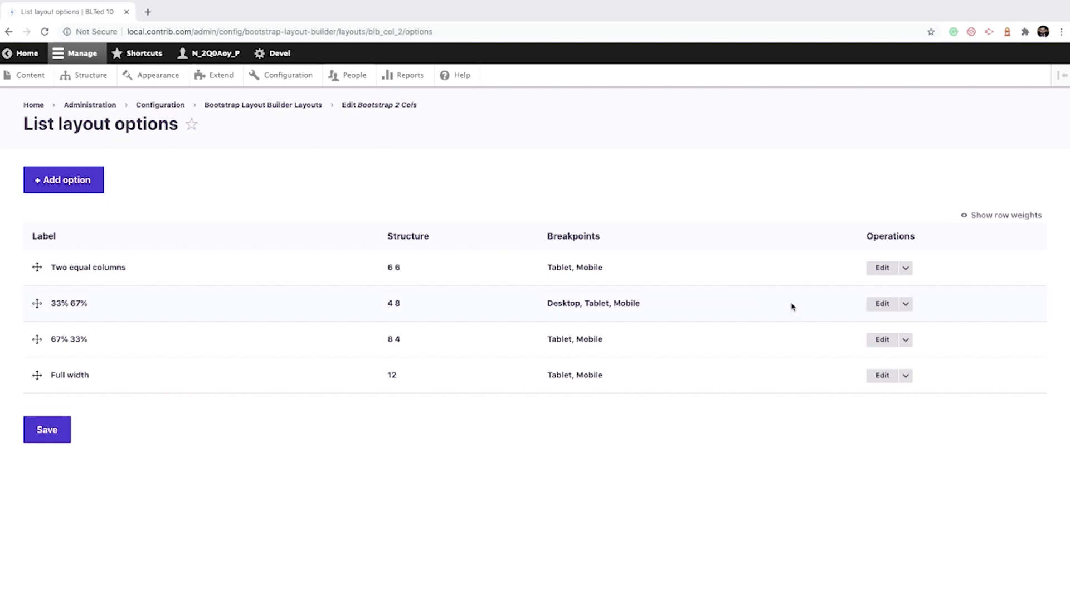
left_click(881, 339)
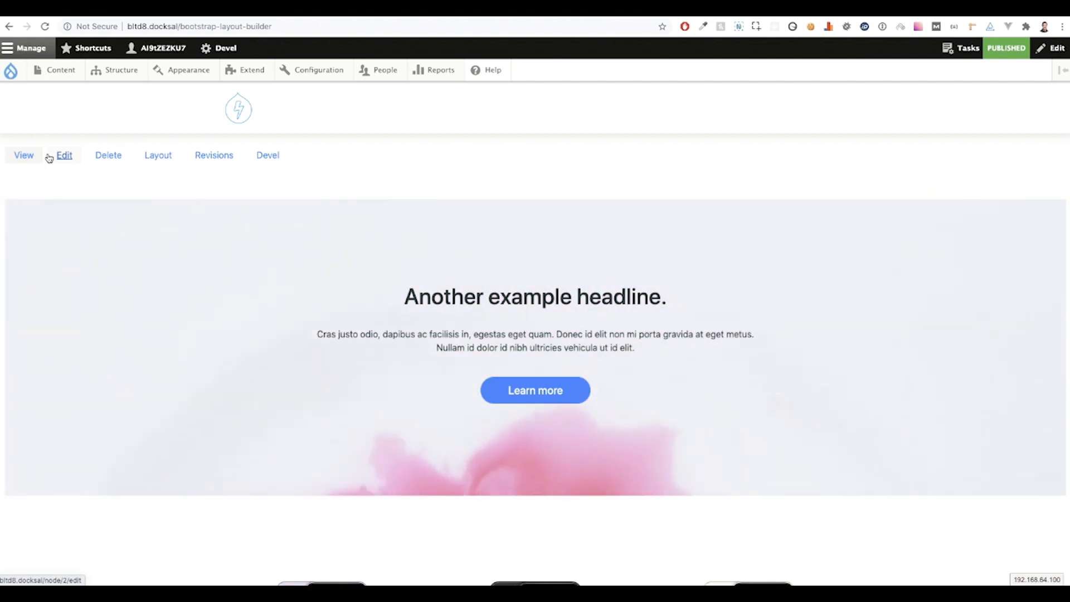
scroll("down", 3)
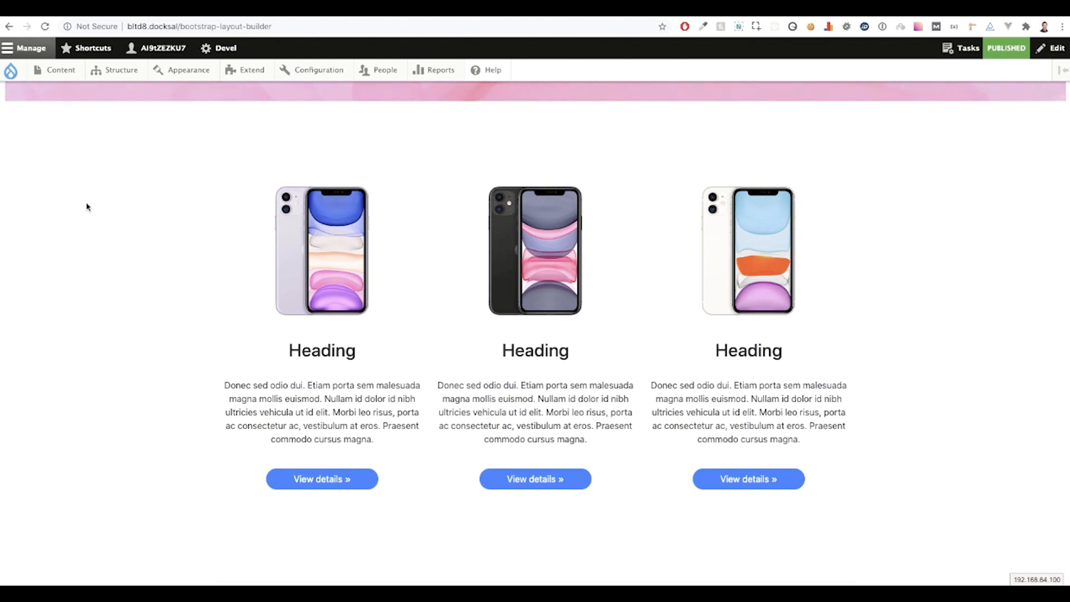
scroll("down", 3)
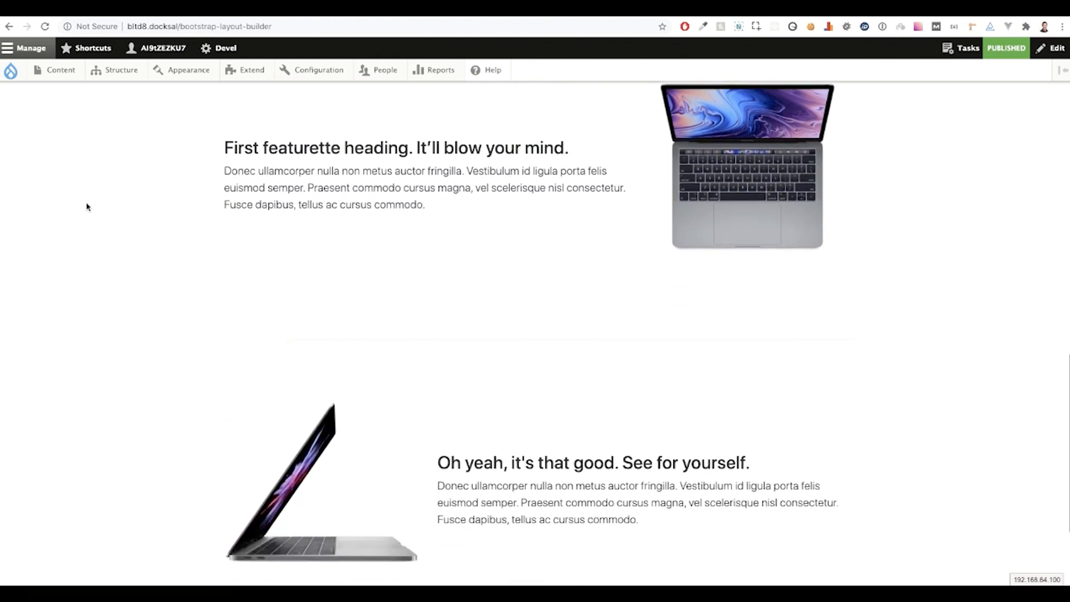
scroll("down", 3)
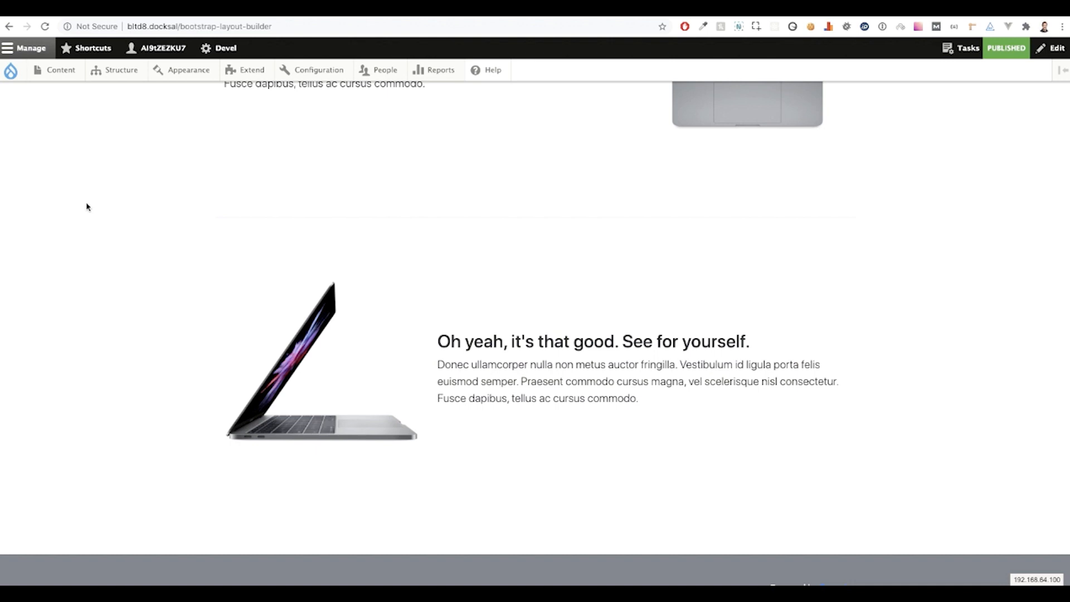
scroll("up", 3)
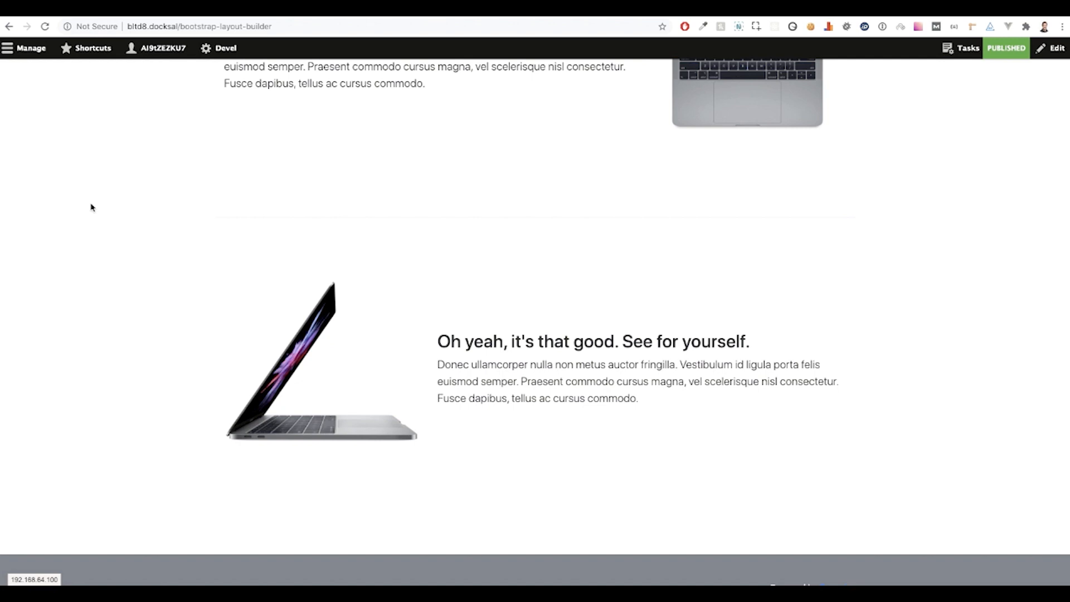
Open the developer inspector and scroll the narrowed page to see columns stack
right_click(91, 207)
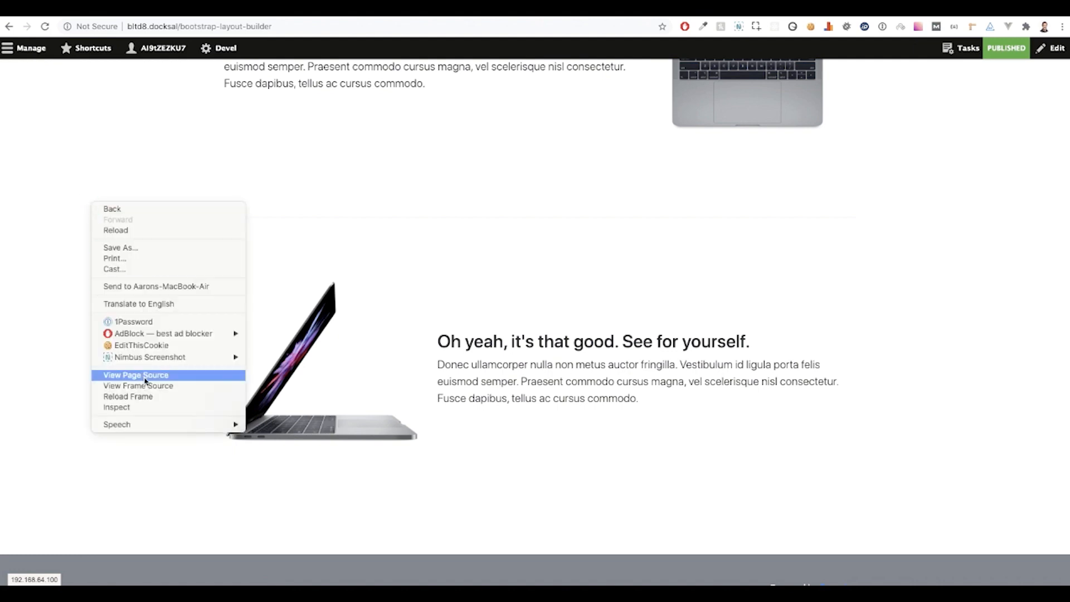
left_click(116, 407)
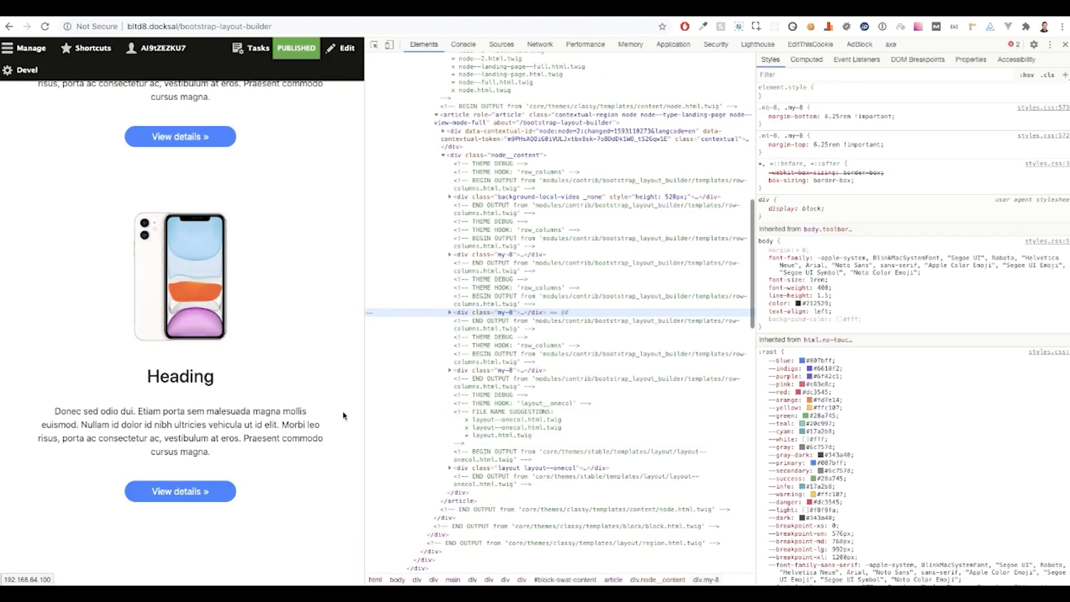
scroll("down", 3)
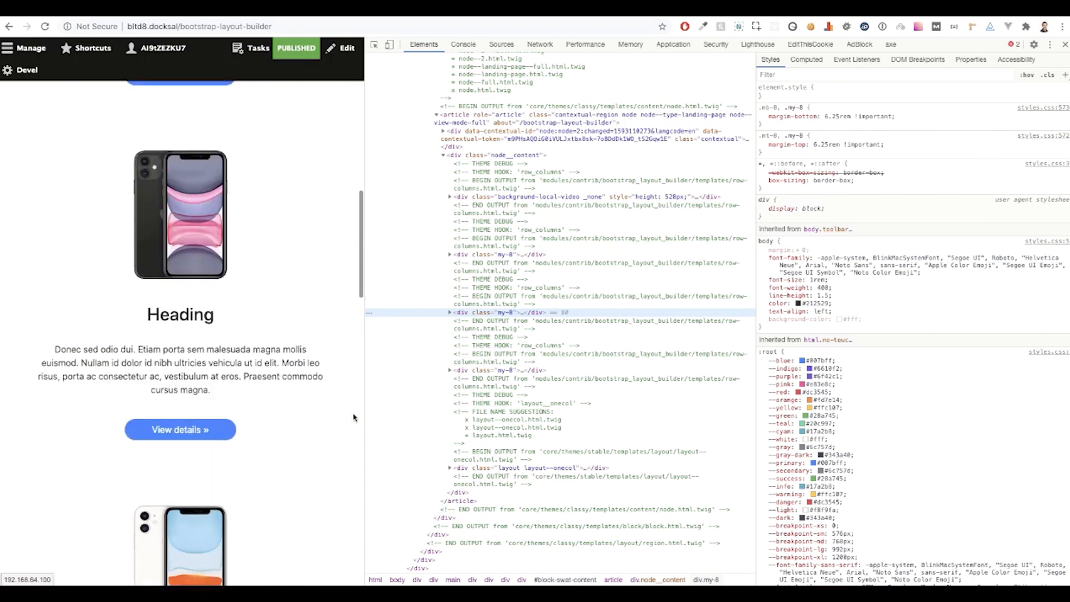
scroll("up", 3)
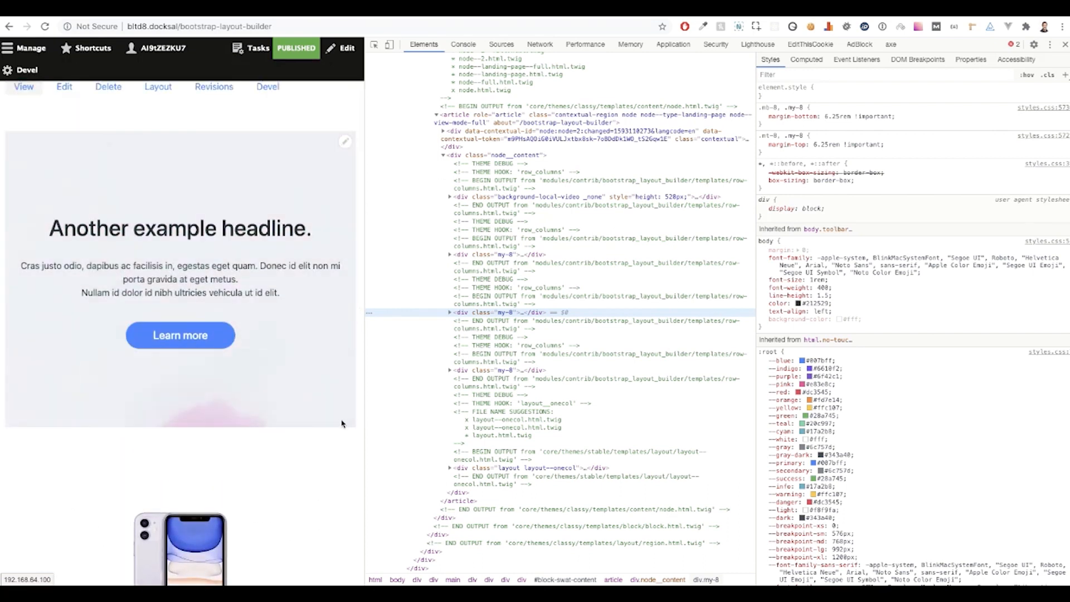
scroll("up", 3)
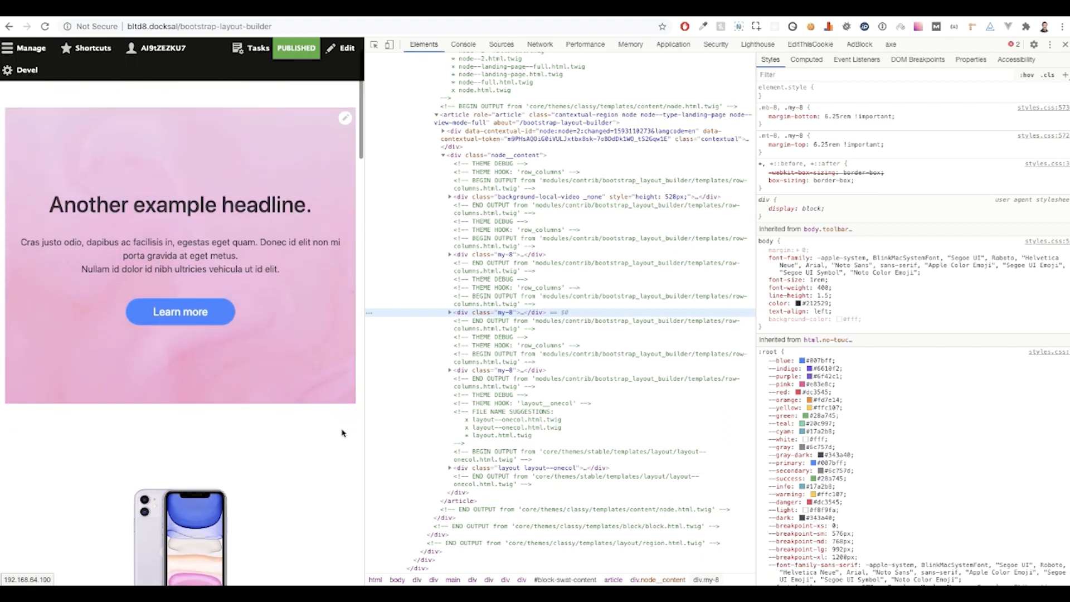
scroll("down", 3)
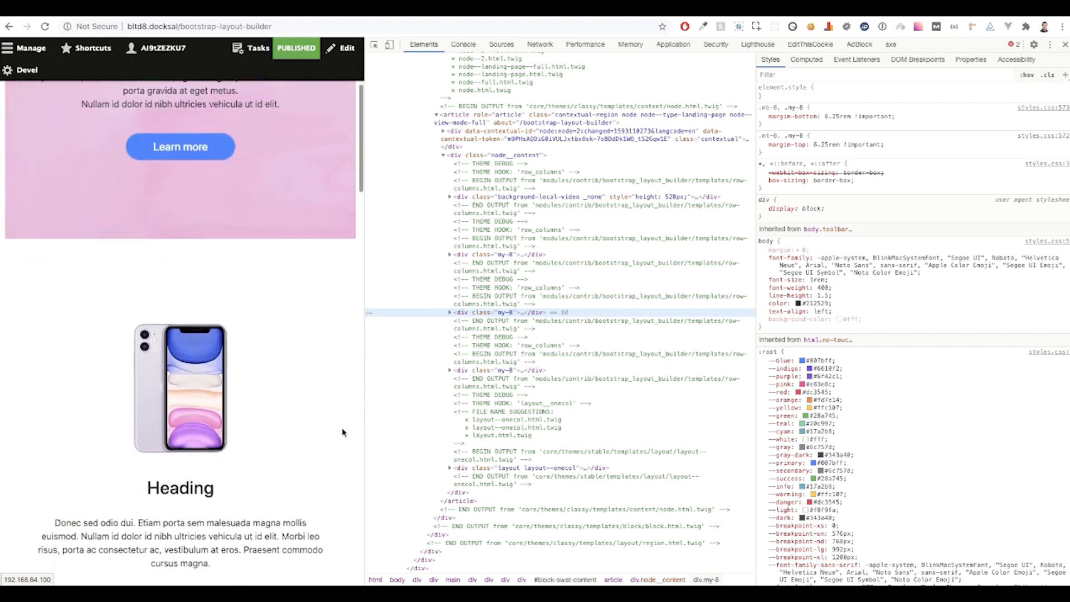
scroll("down", 3)
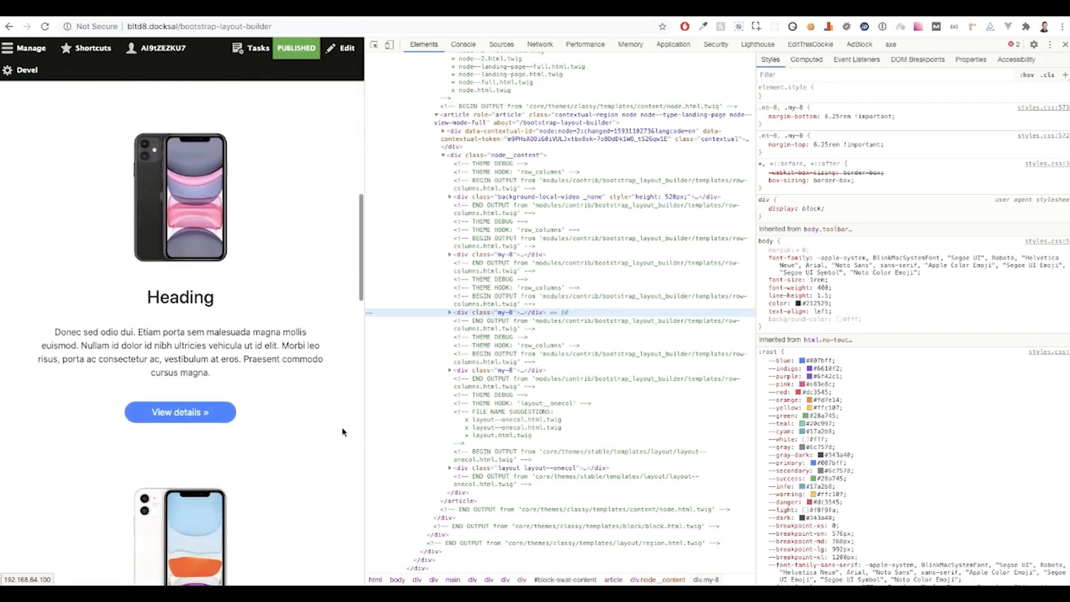
scroll("down", 3)
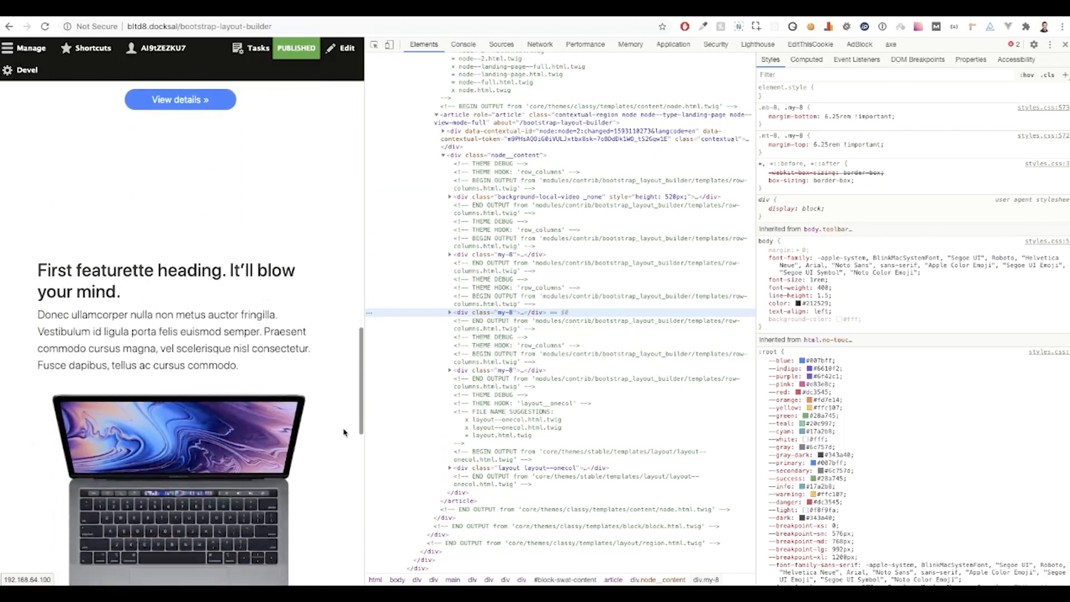
scroll("down", 3)
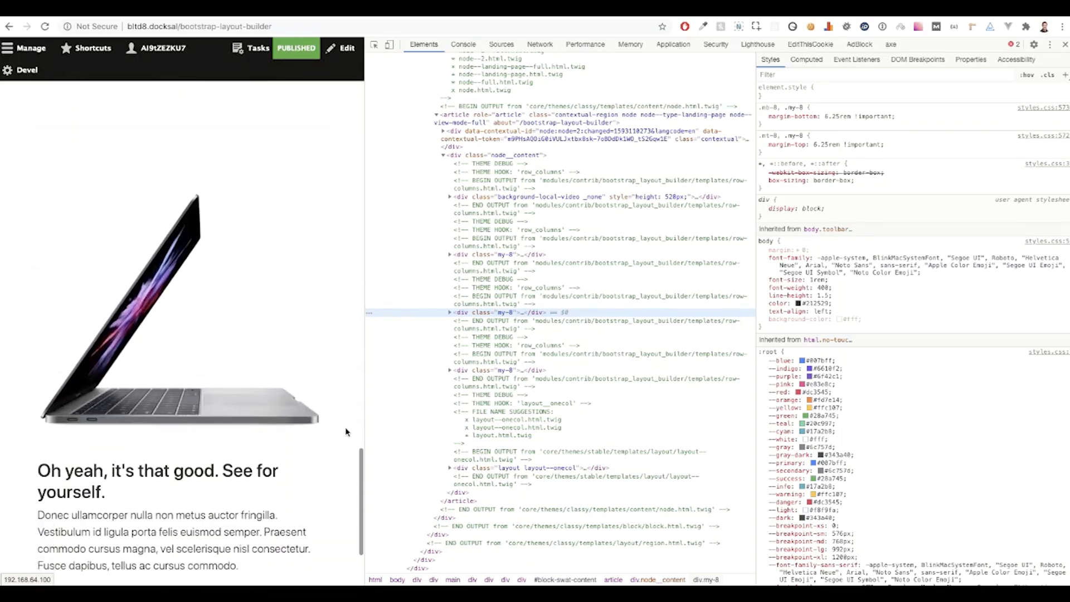
scroll("down", 3)
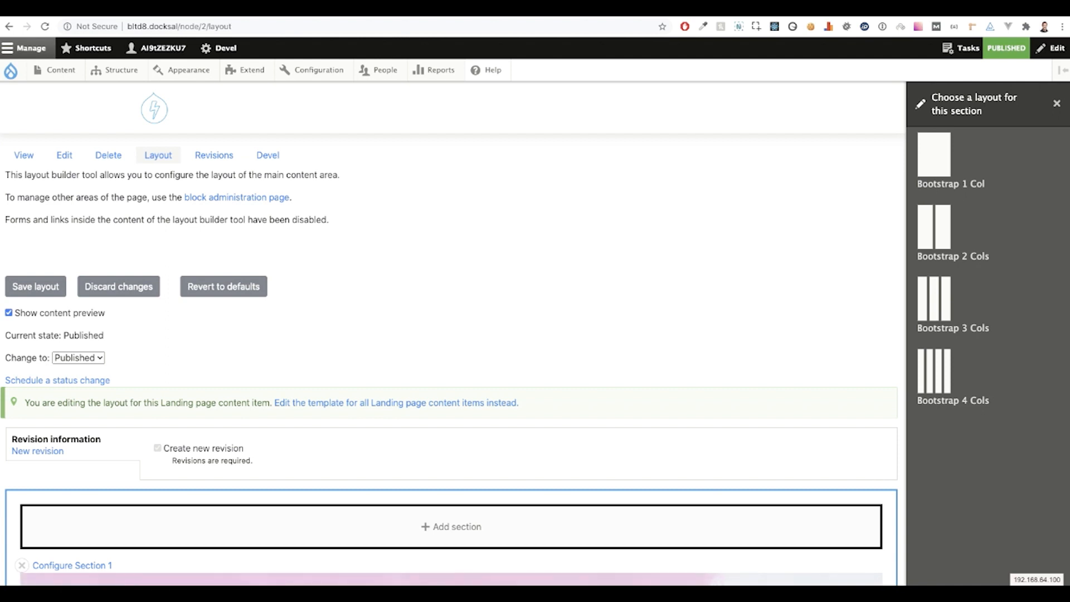
mouse_move(949, 183)
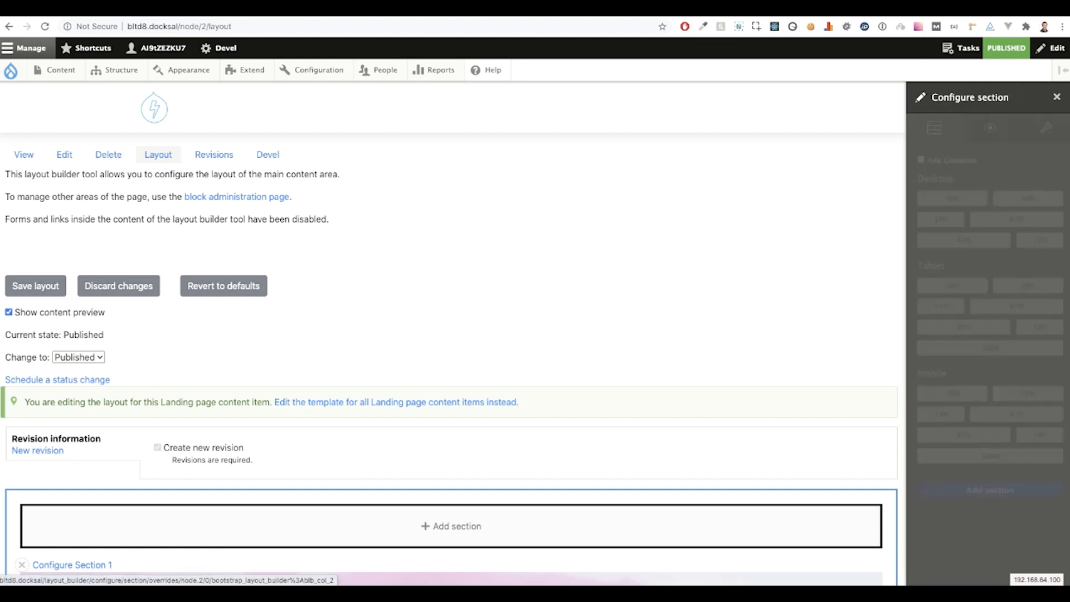
Add a Bootstrap 2 Cols section with Add Container ticked and view its advanced settings
left_click(933, 128)
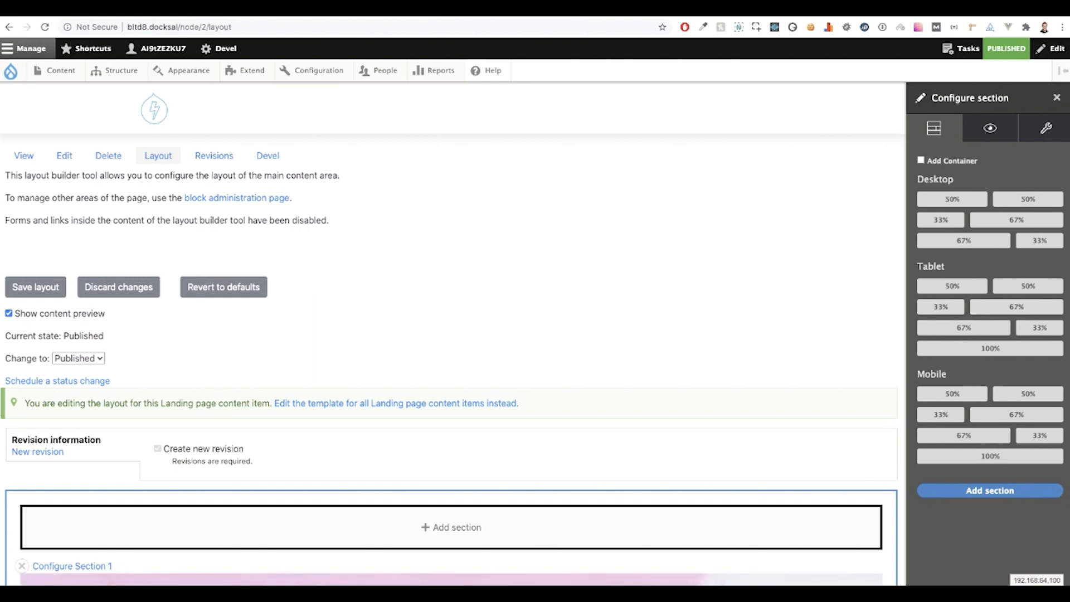
mouse_move(933, 128)
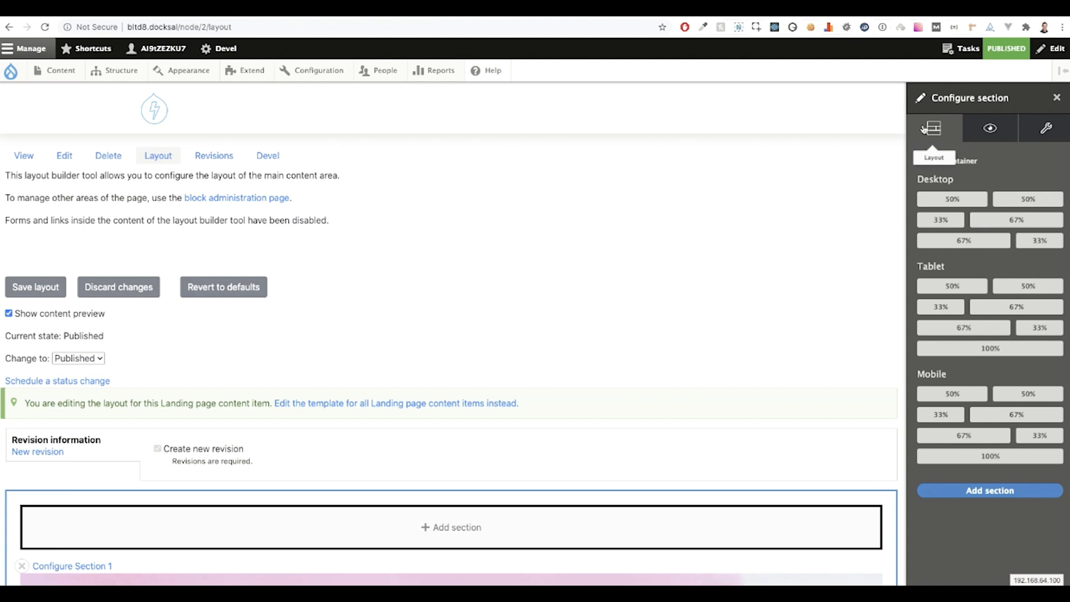
mouse_move(989, 128)
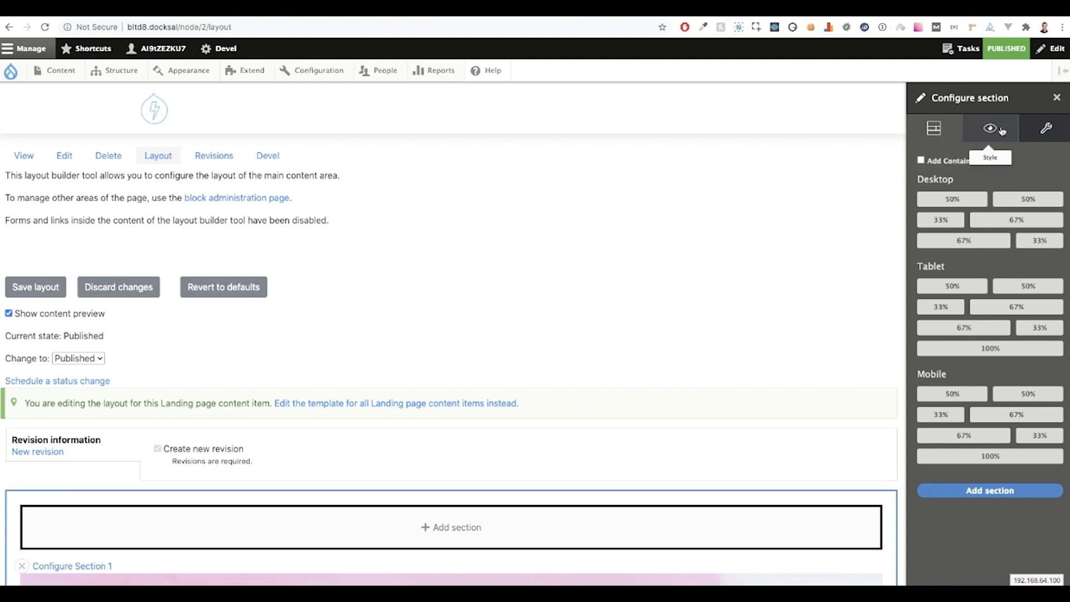
mouse_move(1044, 128)
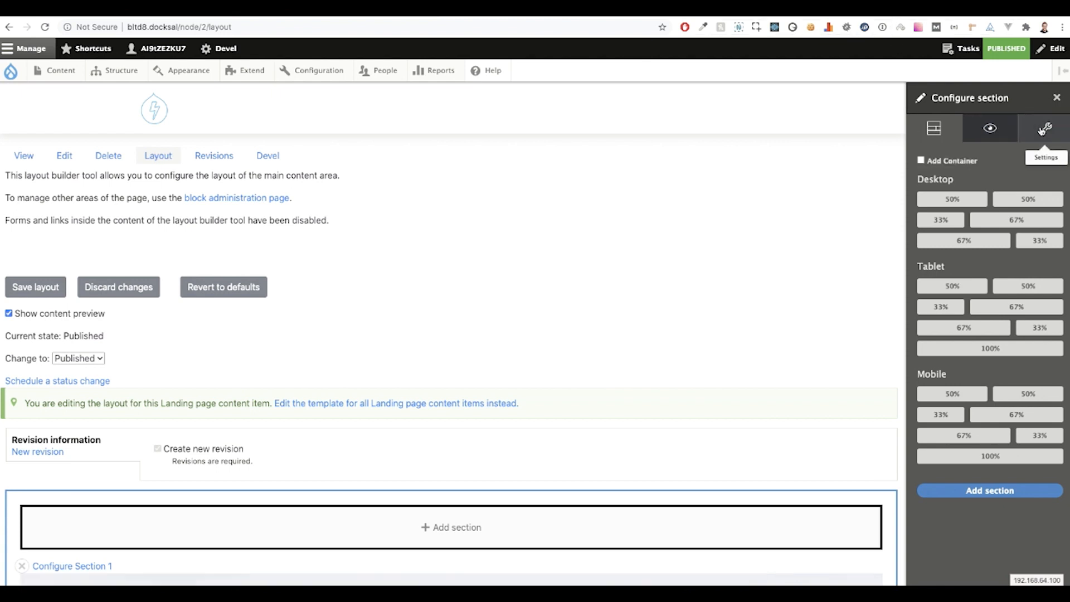
mouse_move(961, 158)
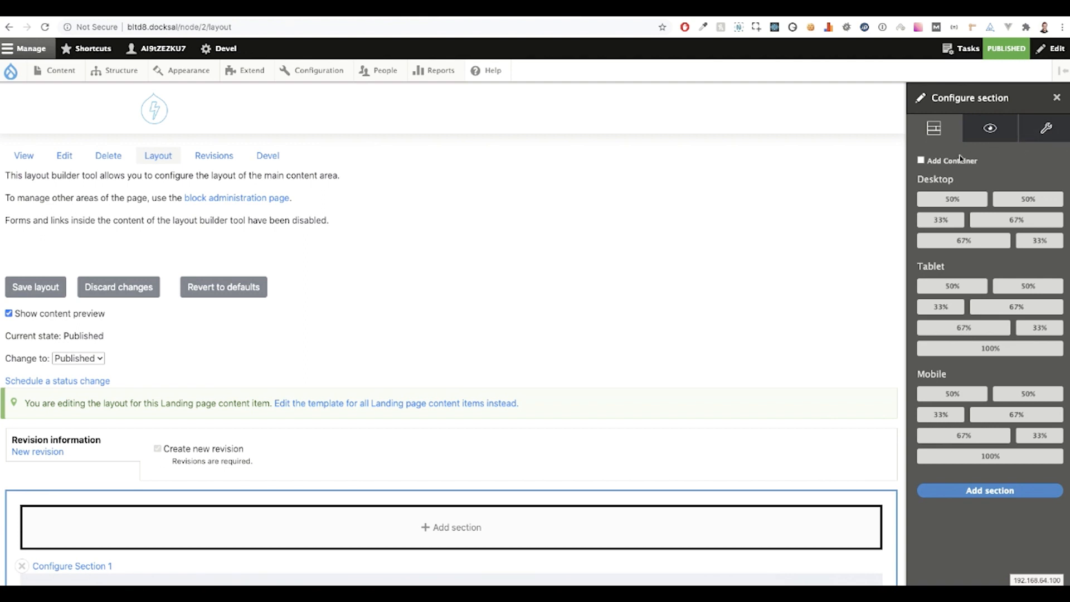
left_click(921, 160)
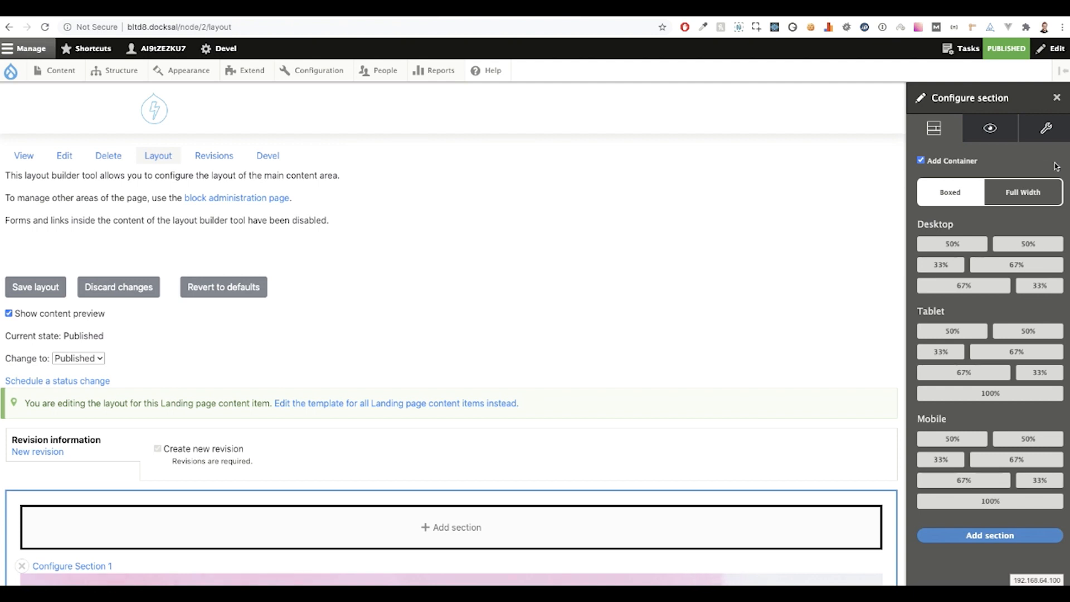
mouse_move(945, 222)
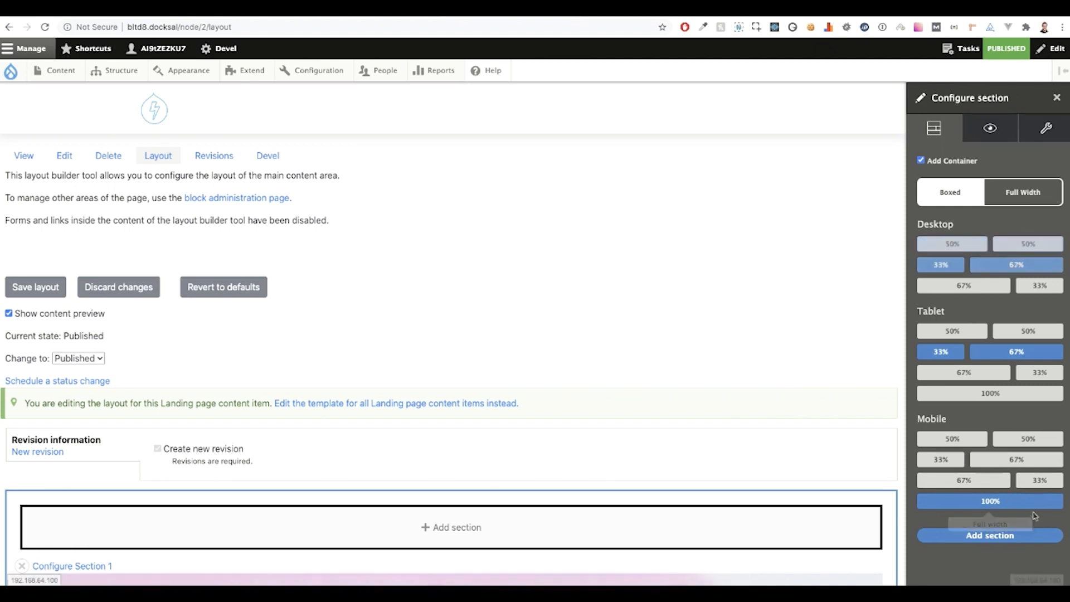
mouse_move(1006, 152)
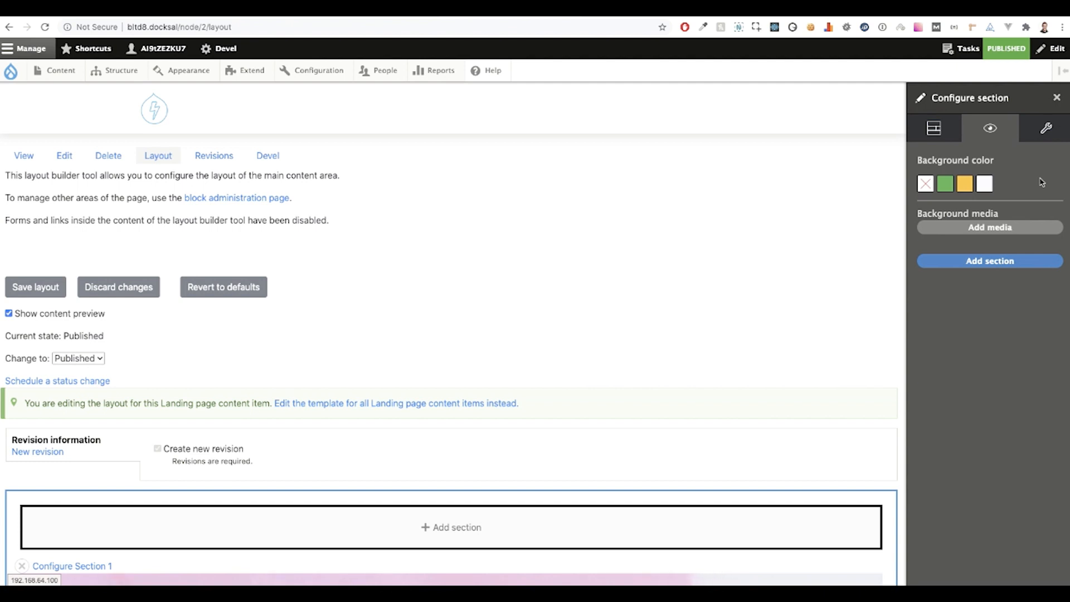
mouse_move(1043, 155)
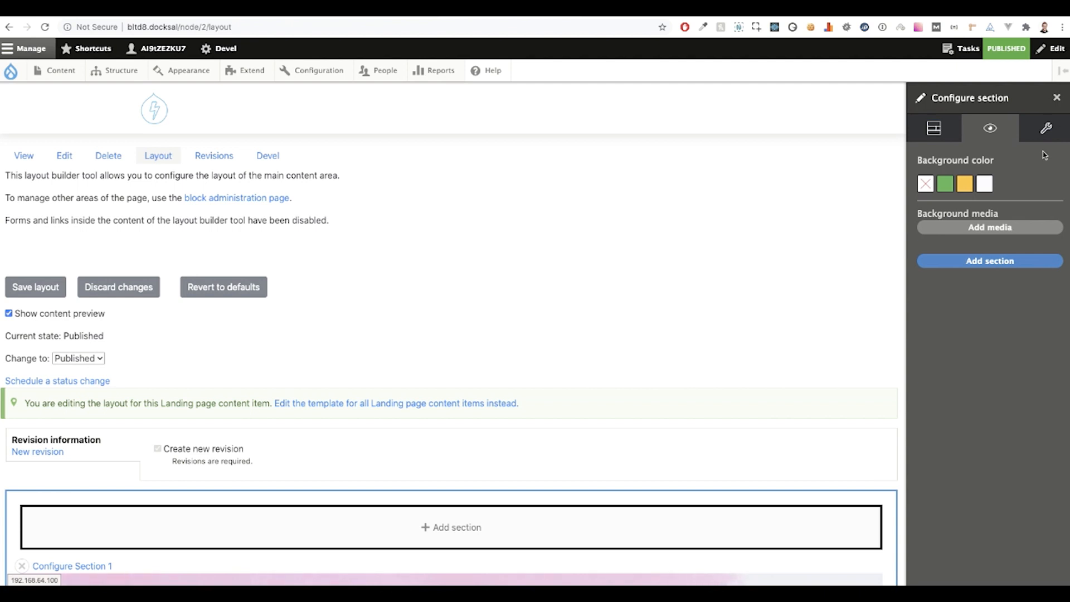
left_click(1045, 129)
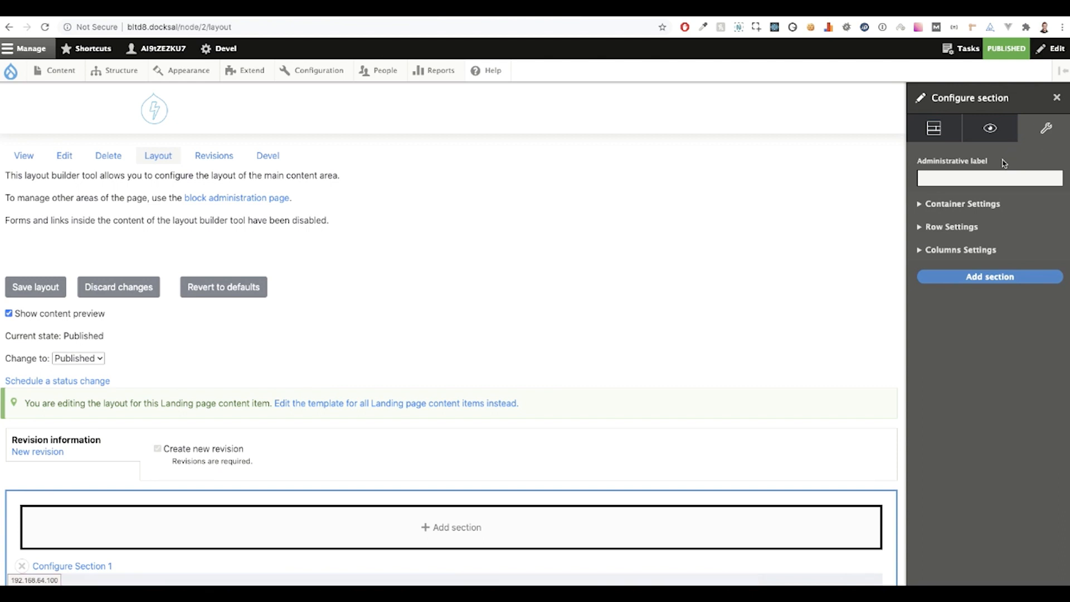
Inspect the hero section's advanced and row settings, then close the Configure section panel
scroll("down", 3)
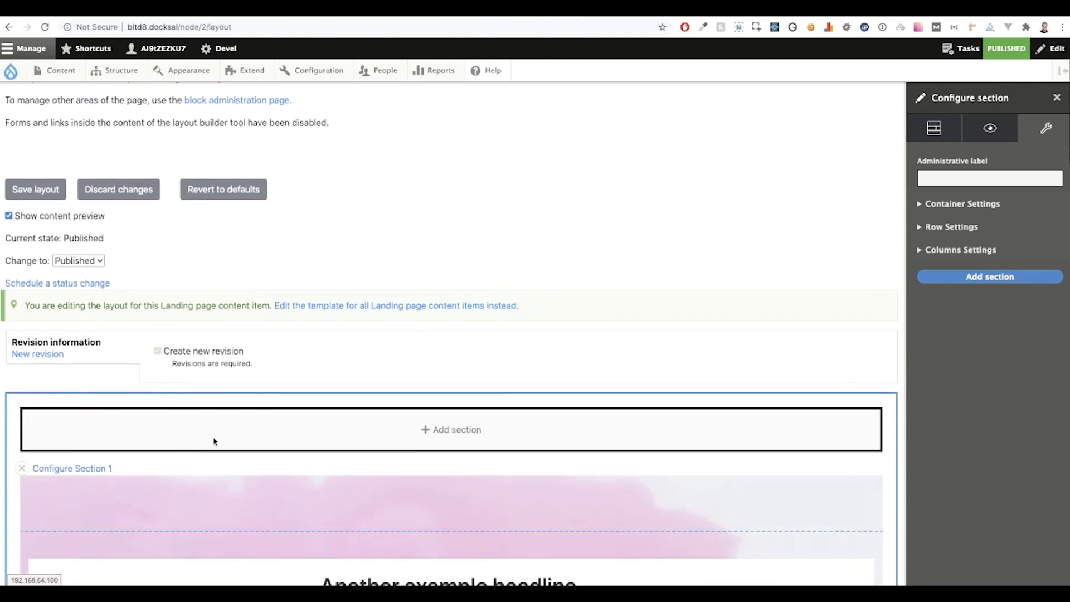
mouse_move(72, 468)
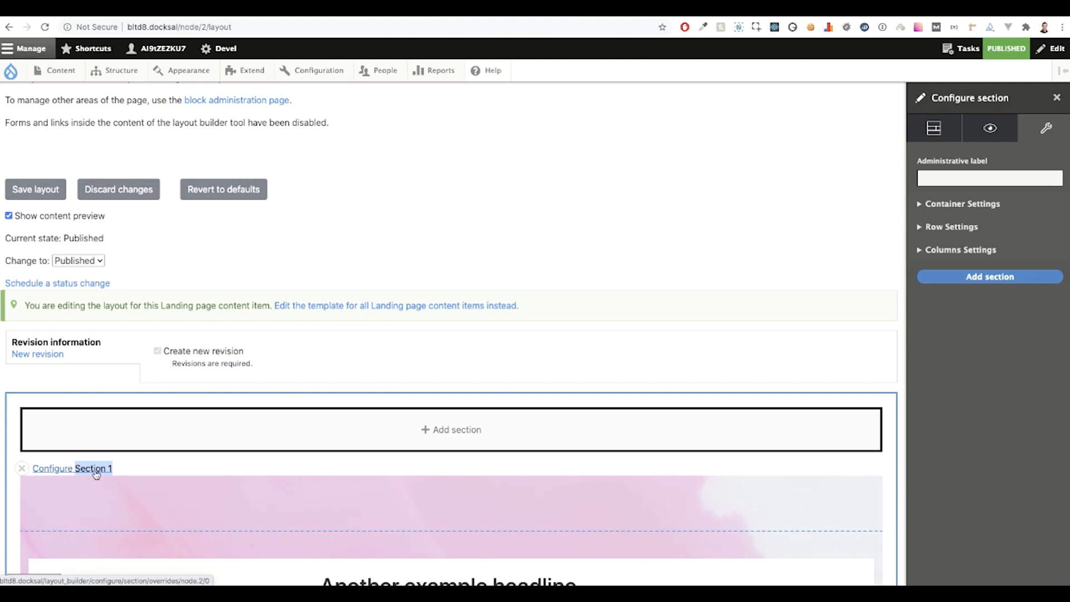
scroll("up", 3)
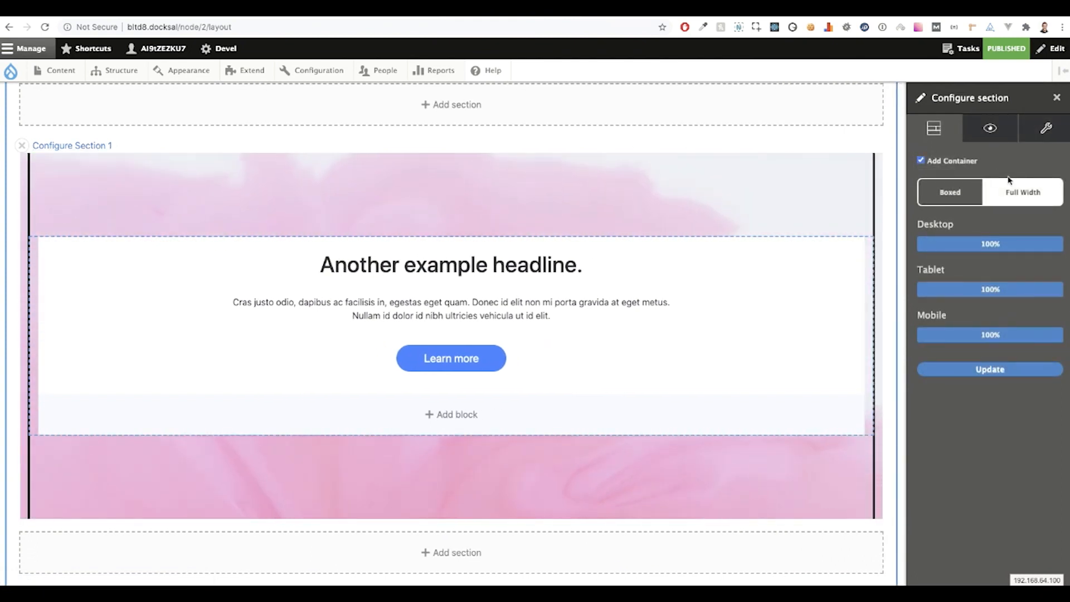
mouse_move(1043, 245)
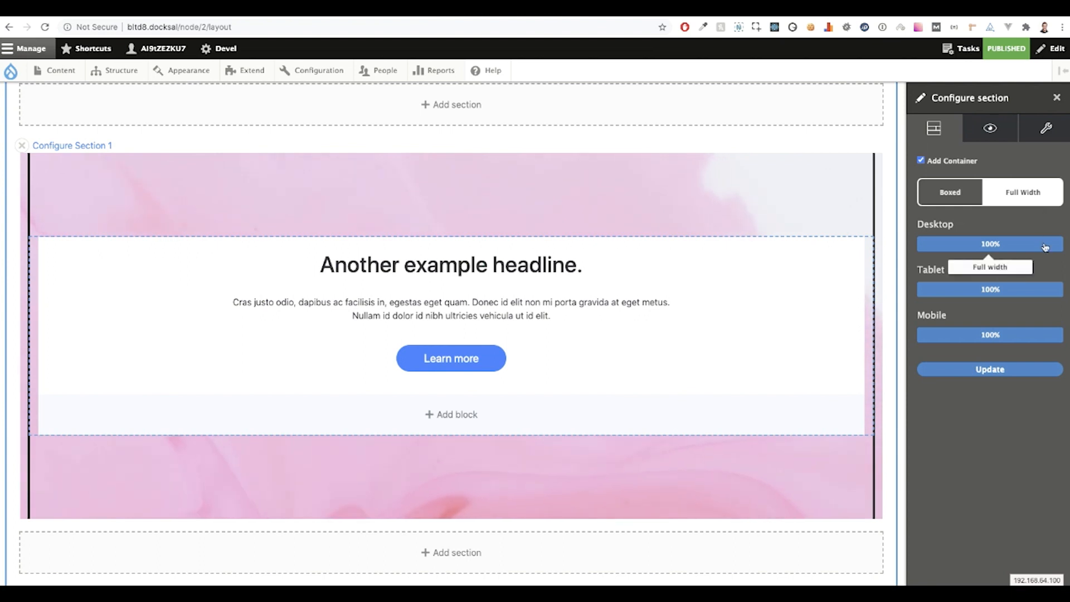
mouse_move(1042, 337)
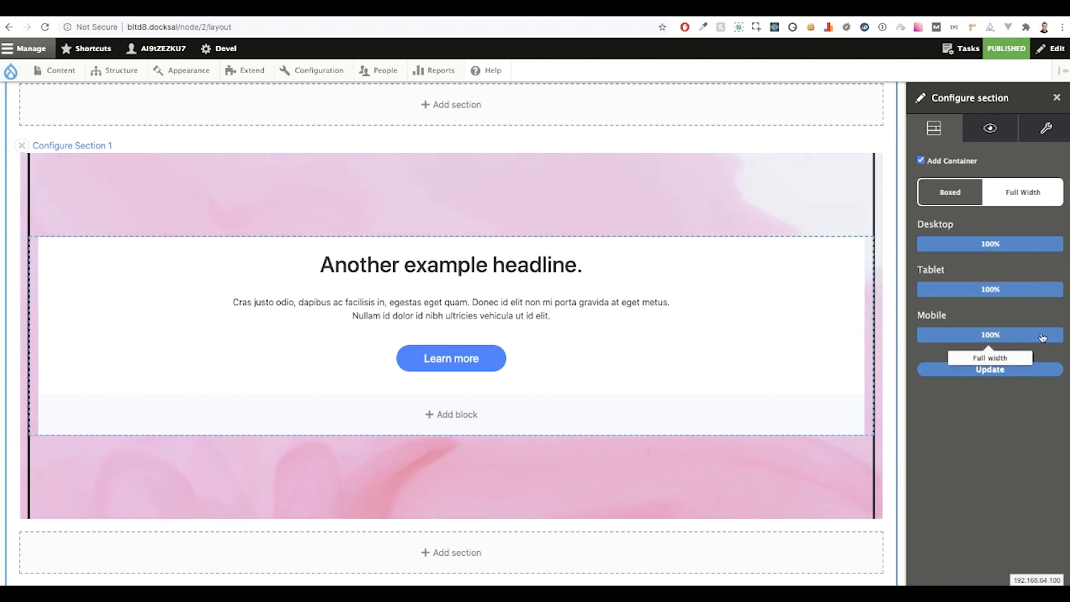
left_click(989, 128)
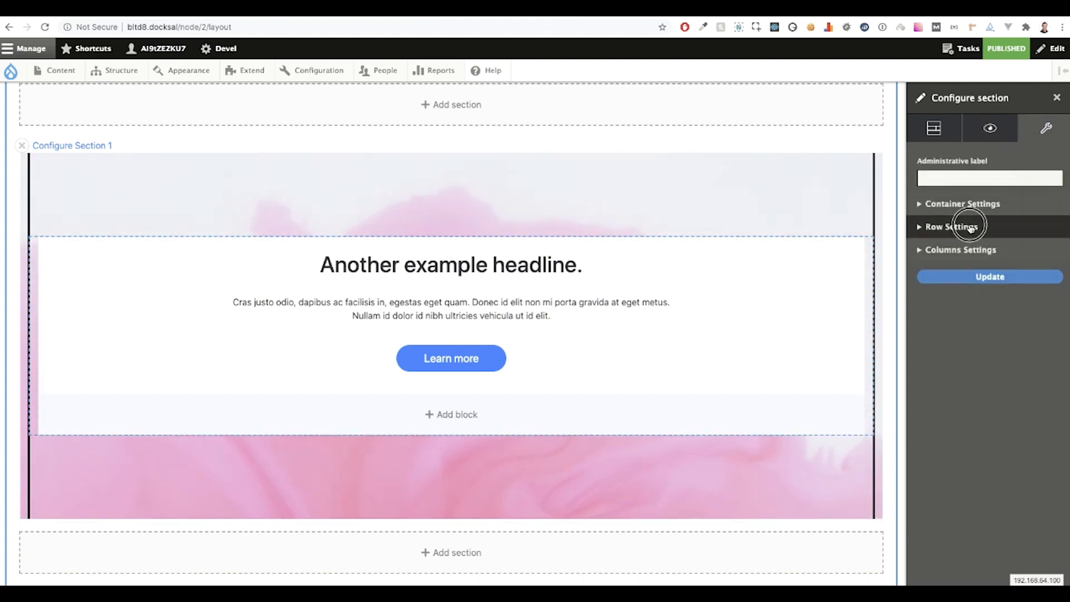
left_click(962, 203)
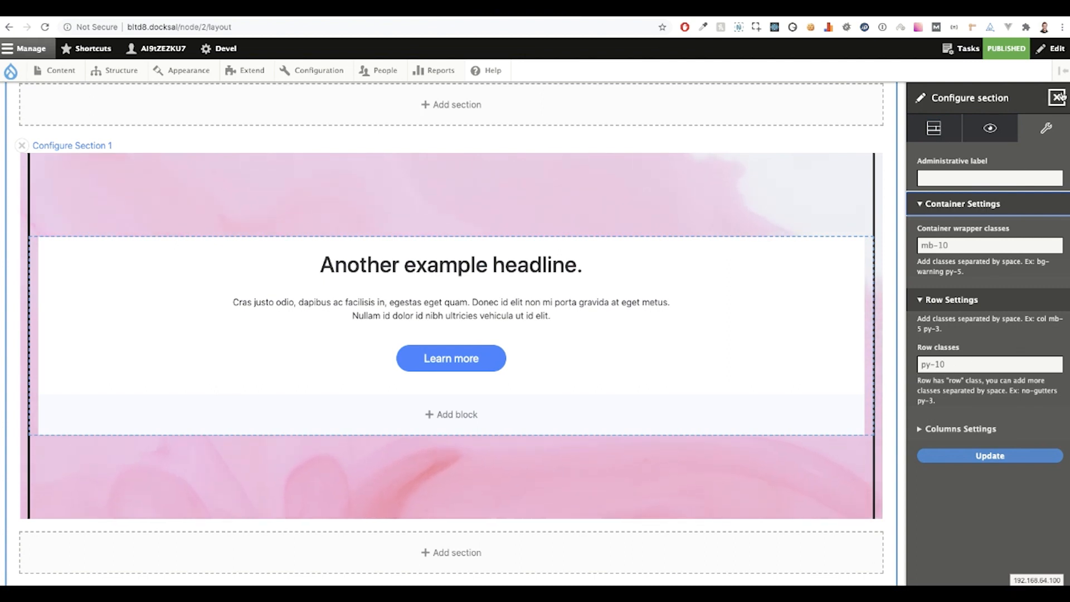
left_click(1058, 97)
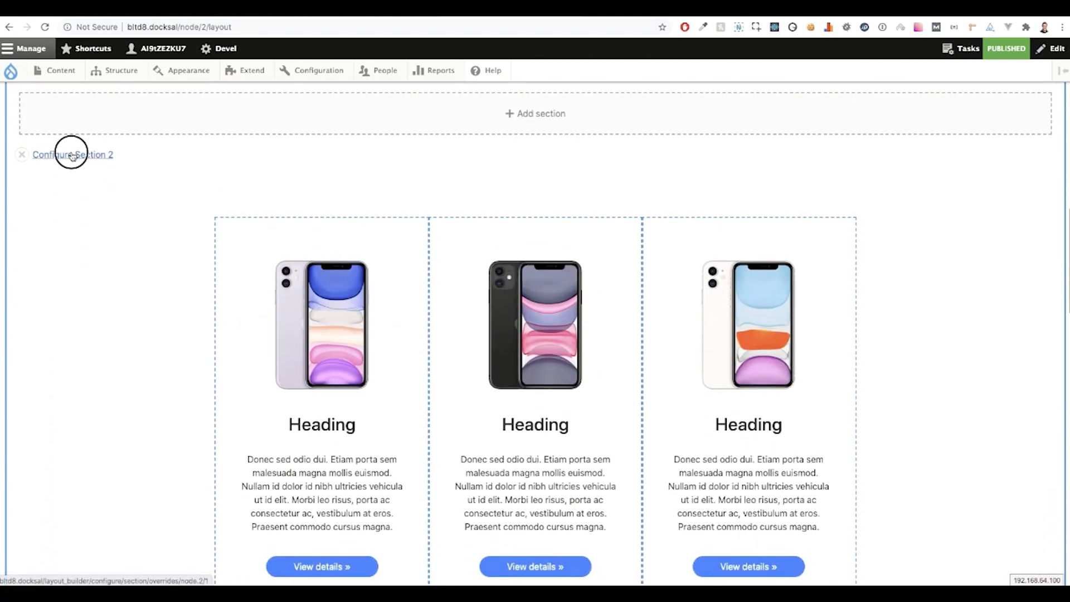
left_click(73, 154)
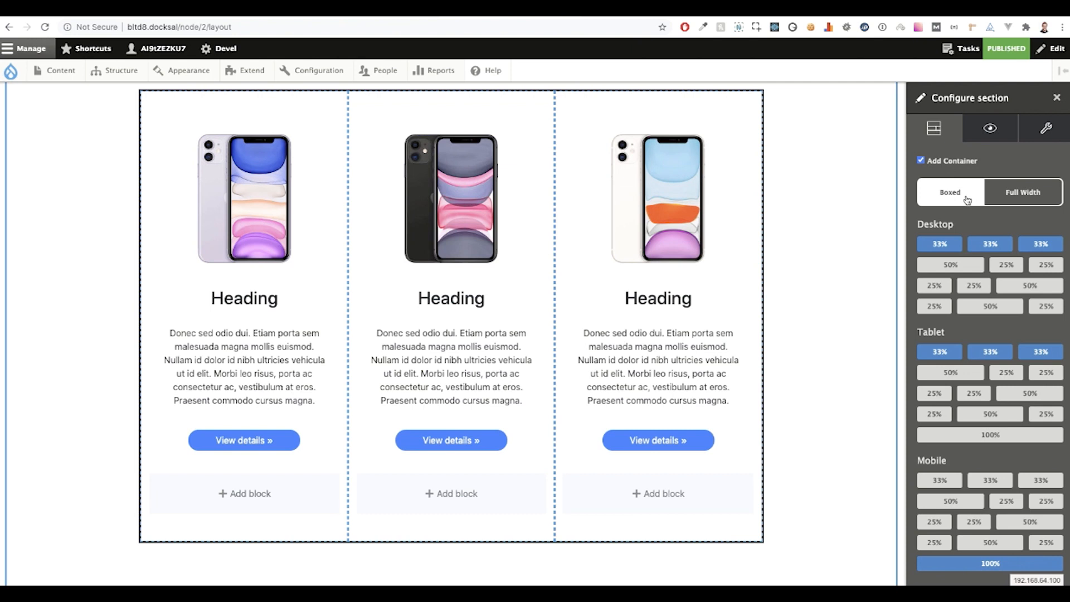
mouse_move(939, 243)
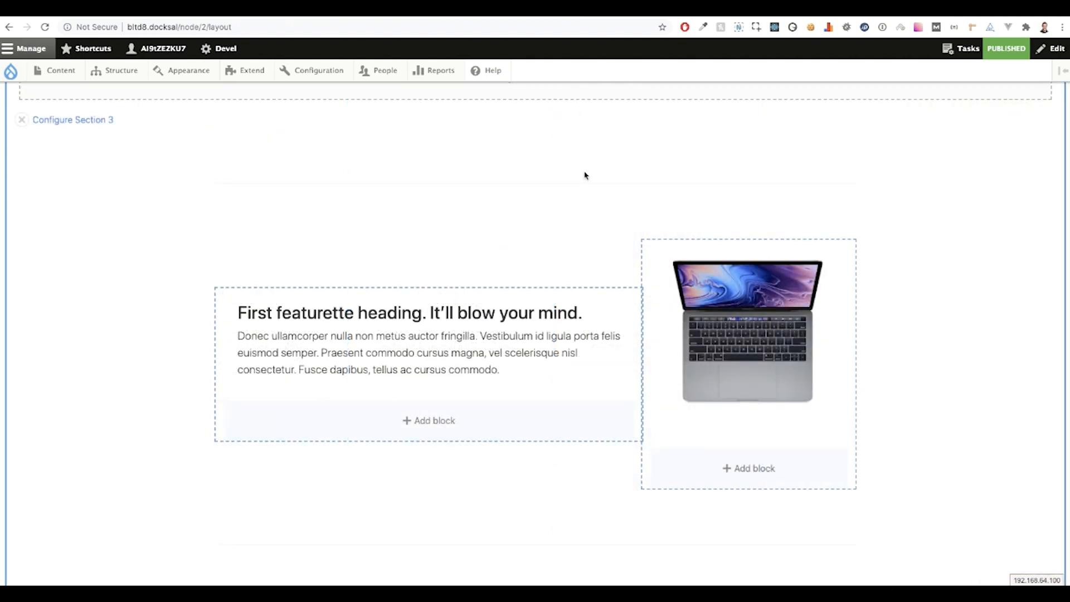
scroll("down", 3)
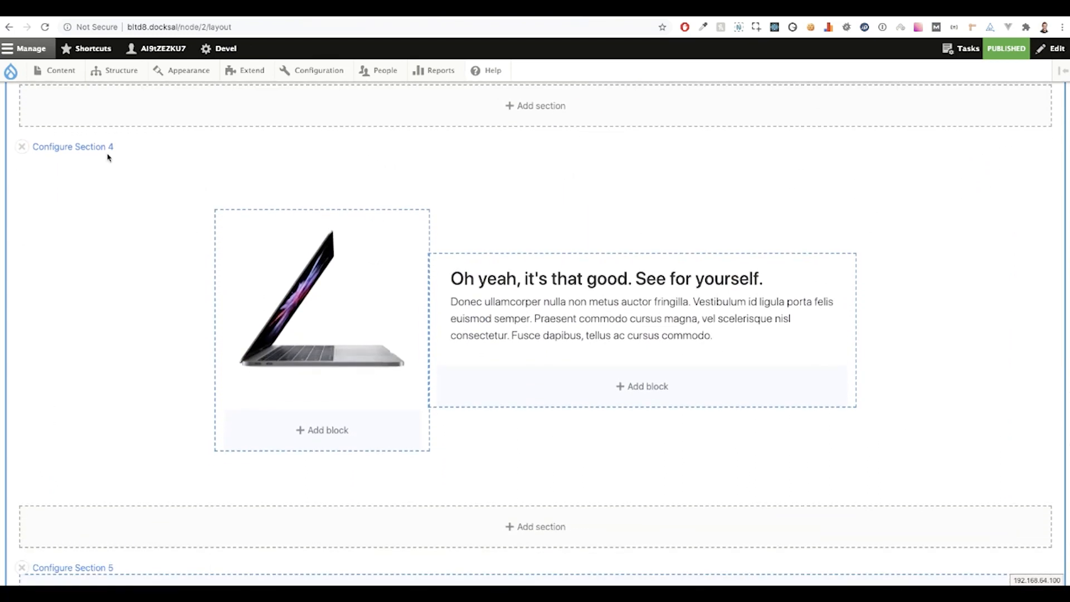
Set Section 4, the laptop featurette, to Full Width with a 50%/50% desktop layout
left_click(73, 146)
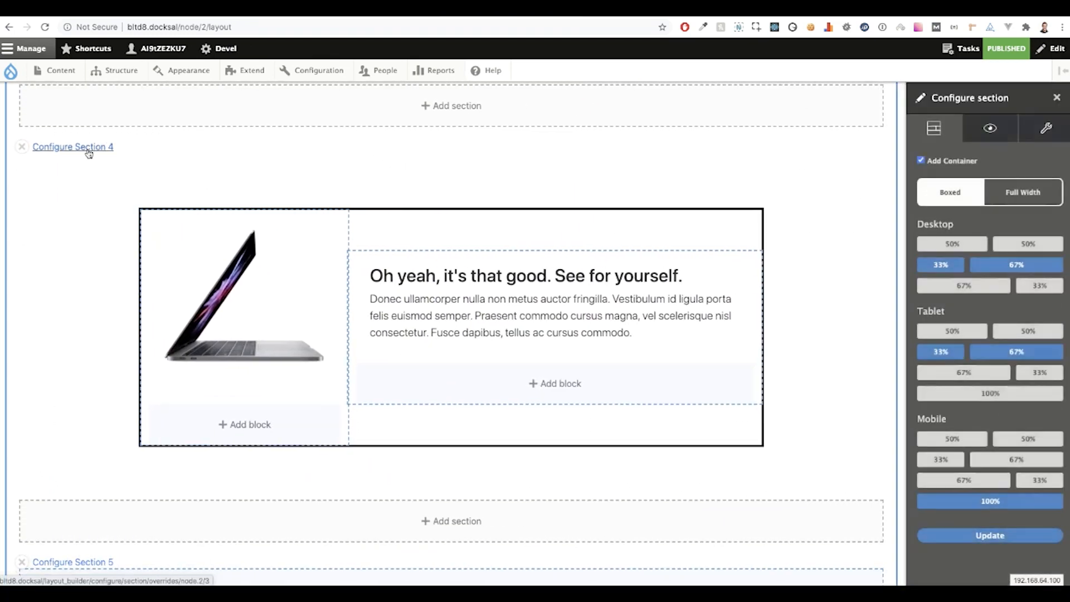
mouse_move(1010, 169)
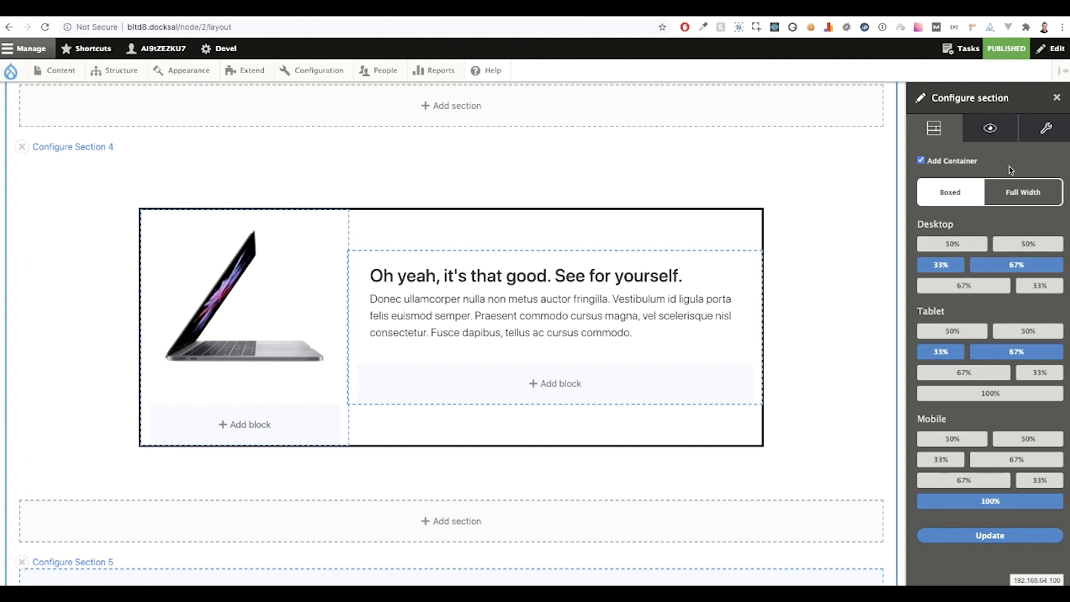
mouse_move(1022, 191)
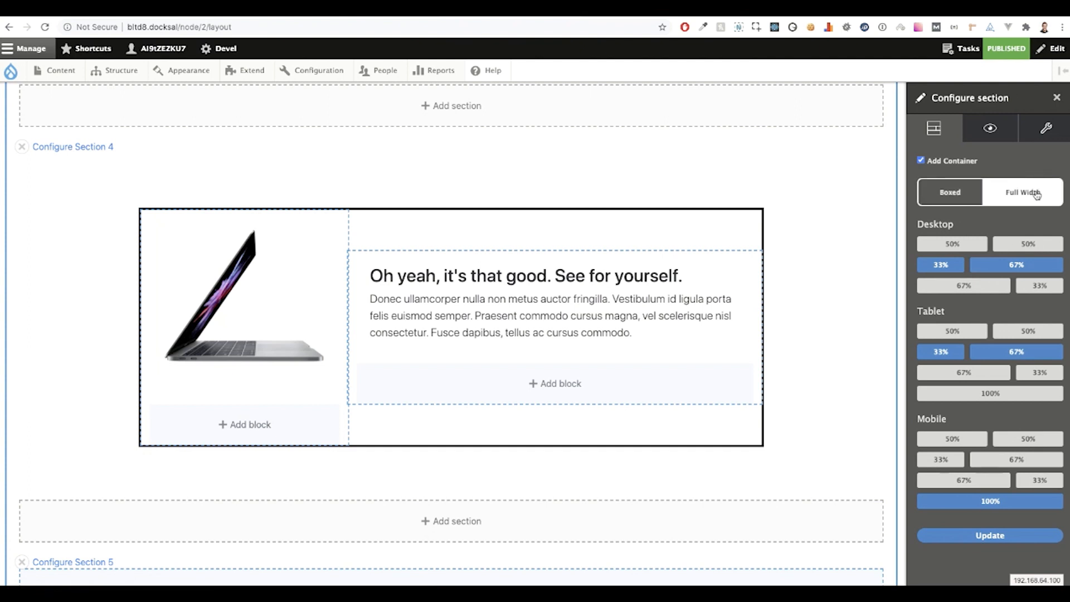
mouse_move(1027, 243)
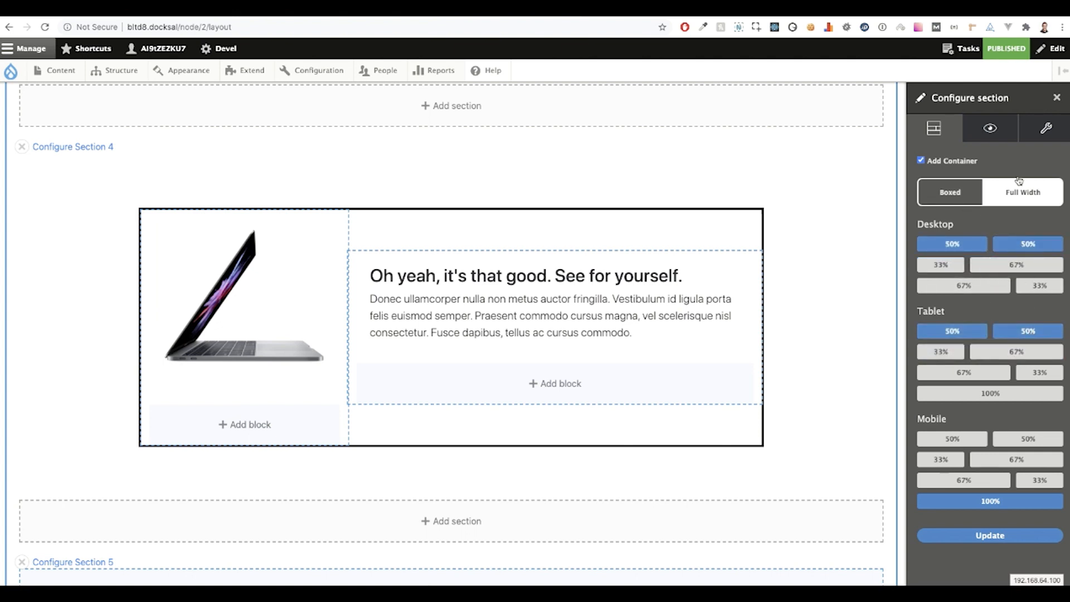
left_click(989, 128)
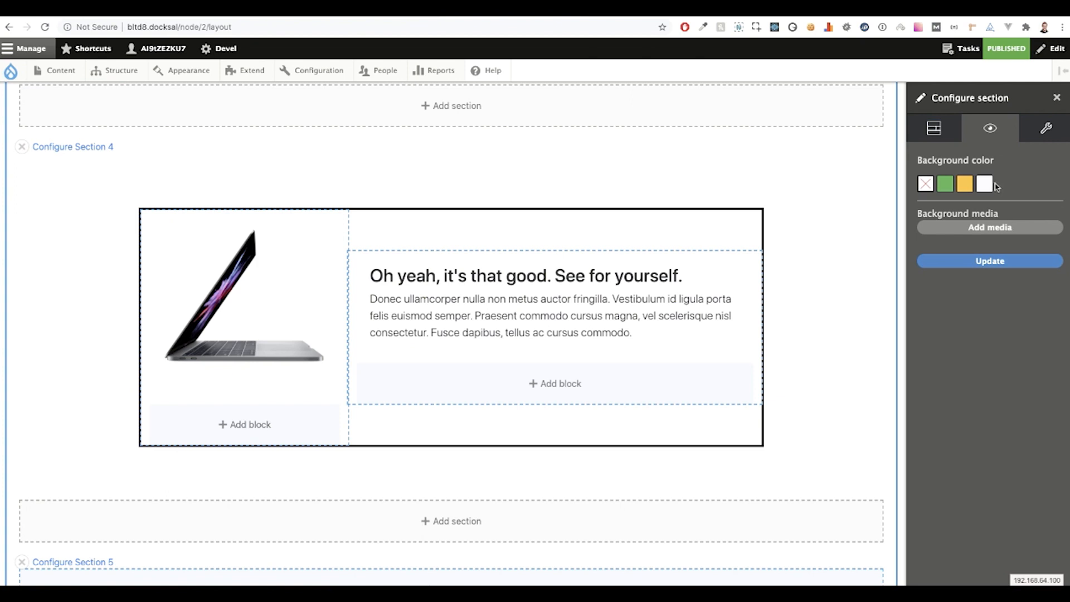
mouse_move(989, 261)
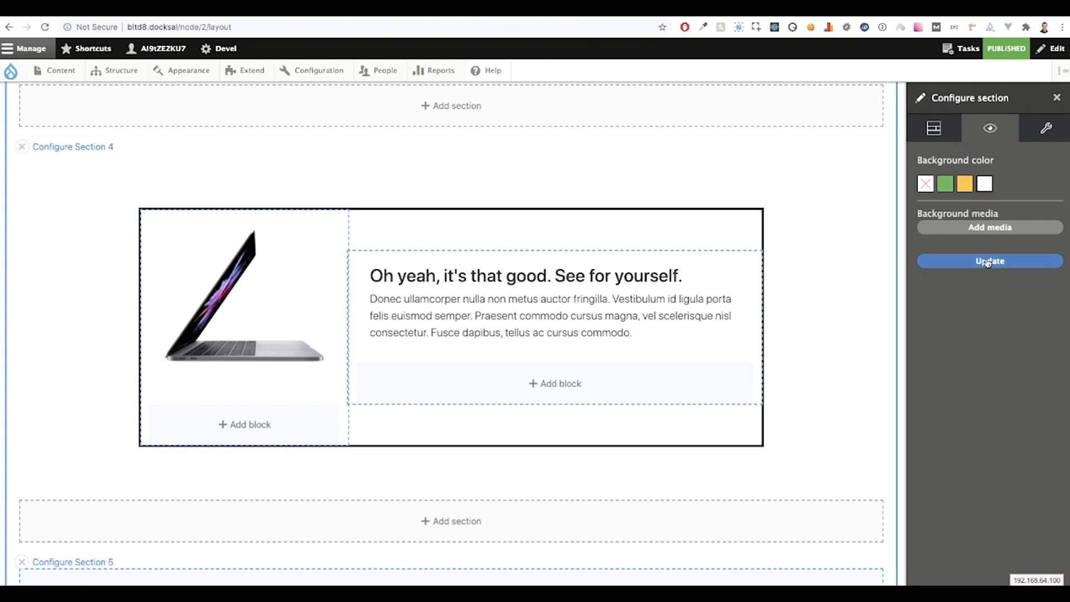
left_click(988, 261)
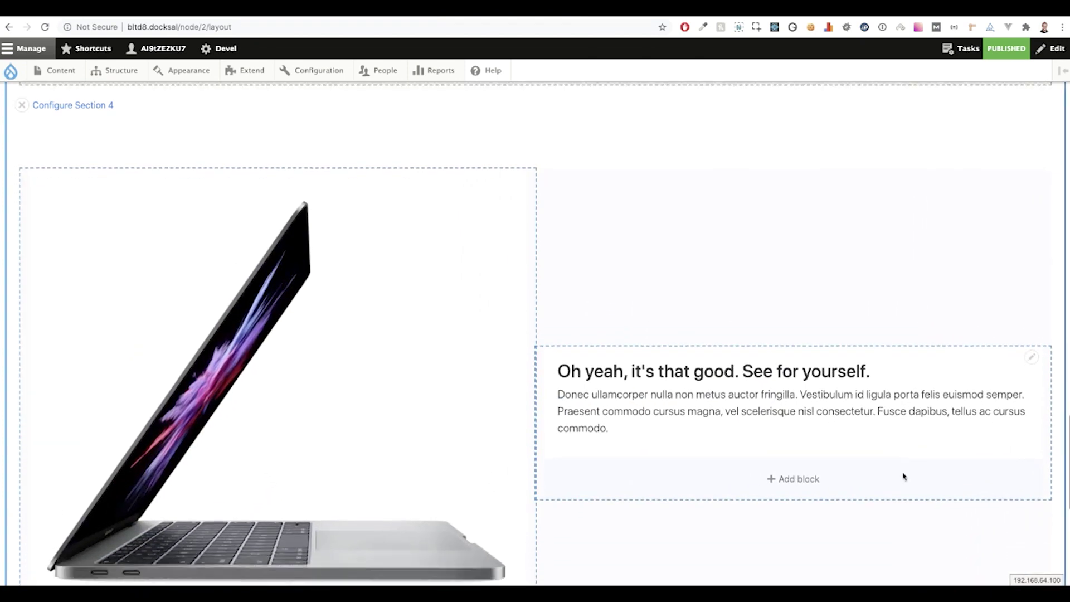
scroll("down", 3)
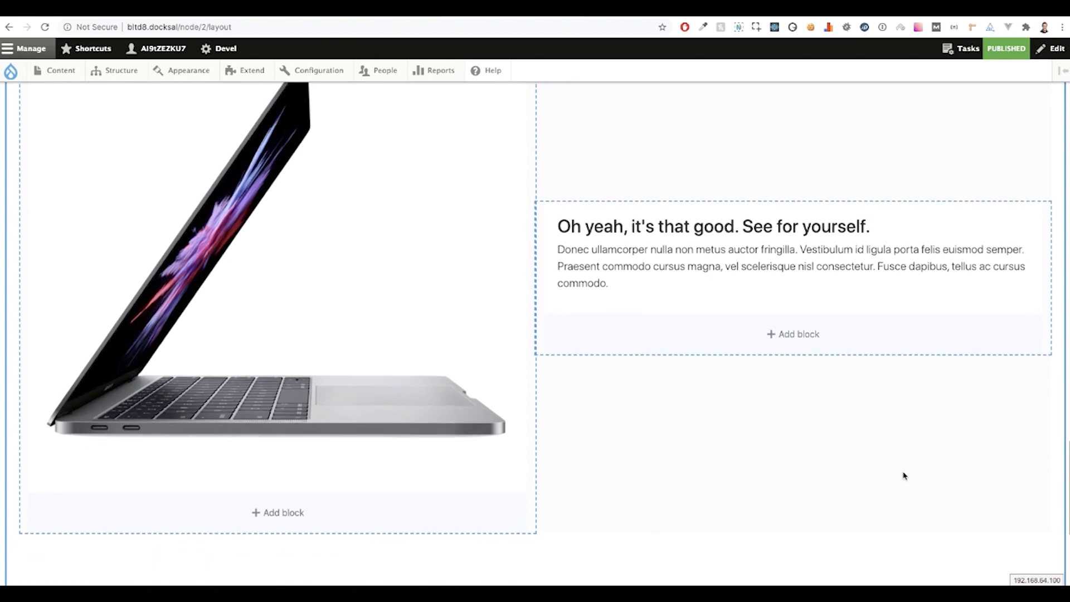
scroll("down", 3)
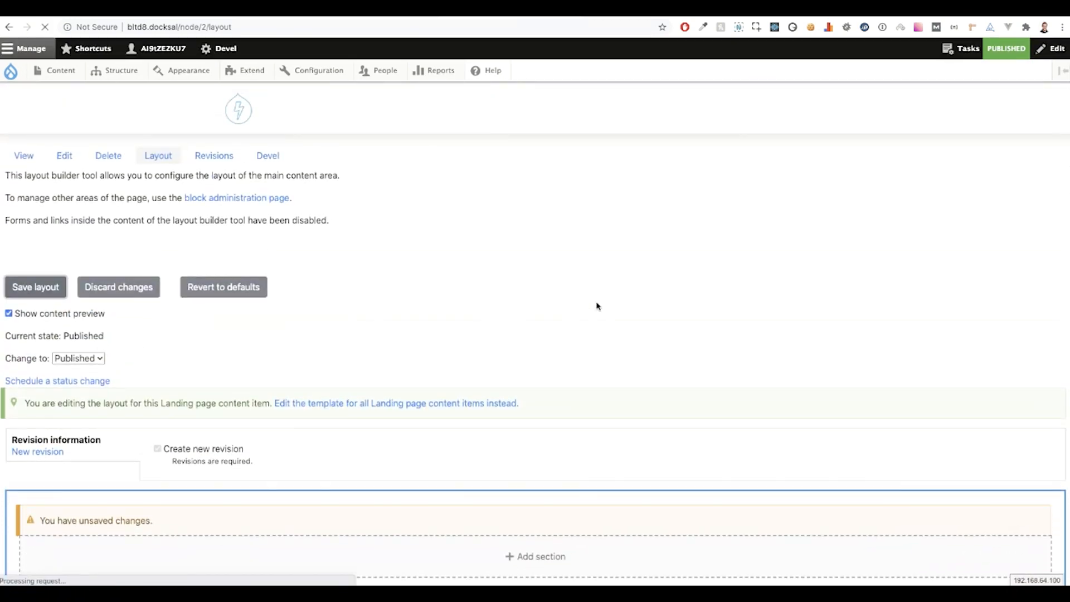
Save the layout and scroll the published page to check the full-width laptop section
left_click(34, 286)
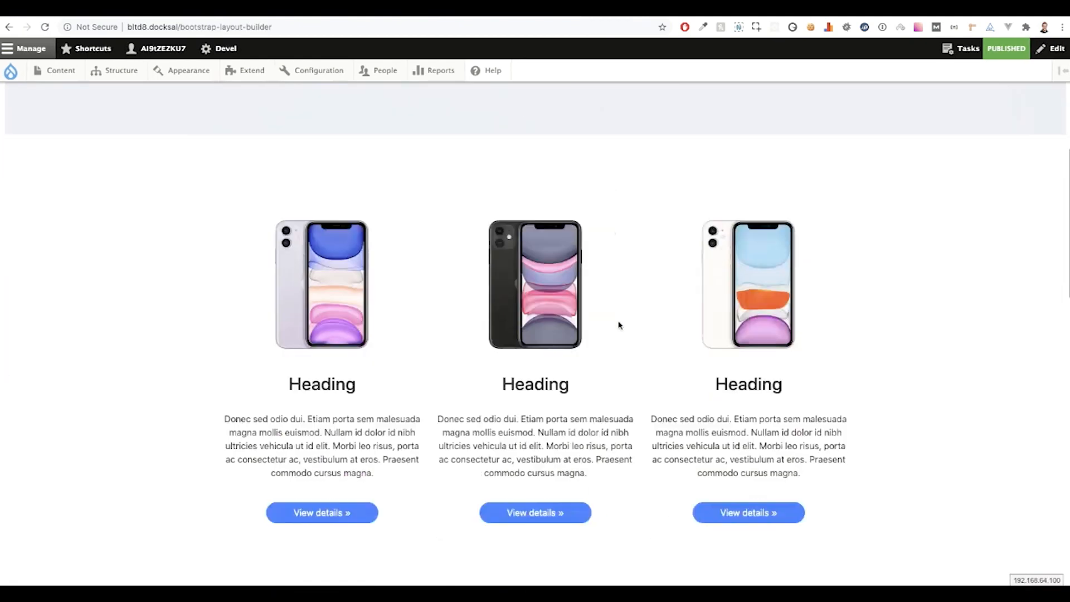
scroll("down", 3)
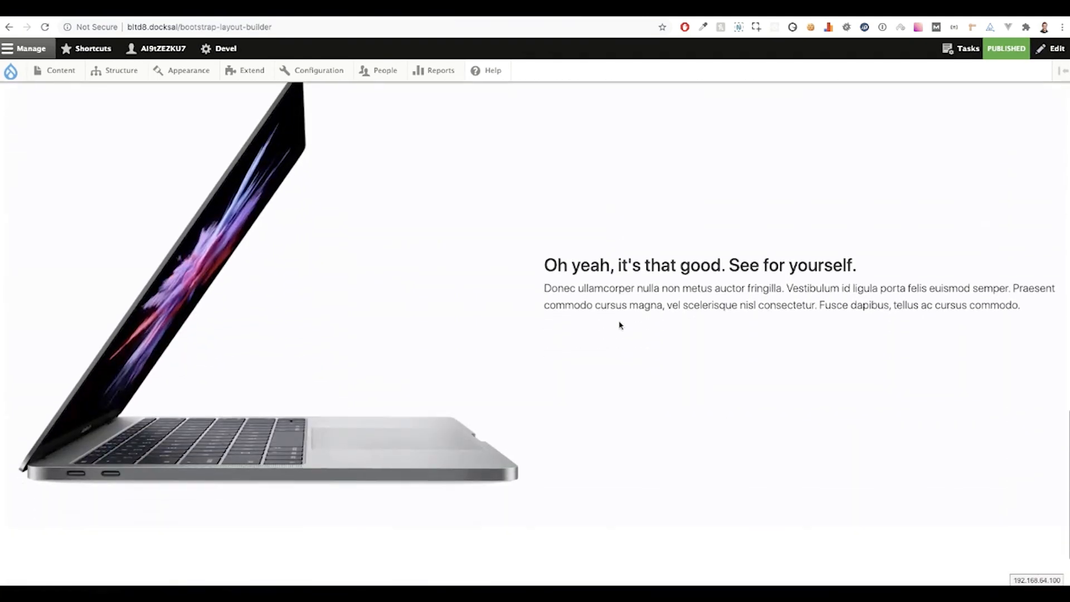
scroll("down", 3)
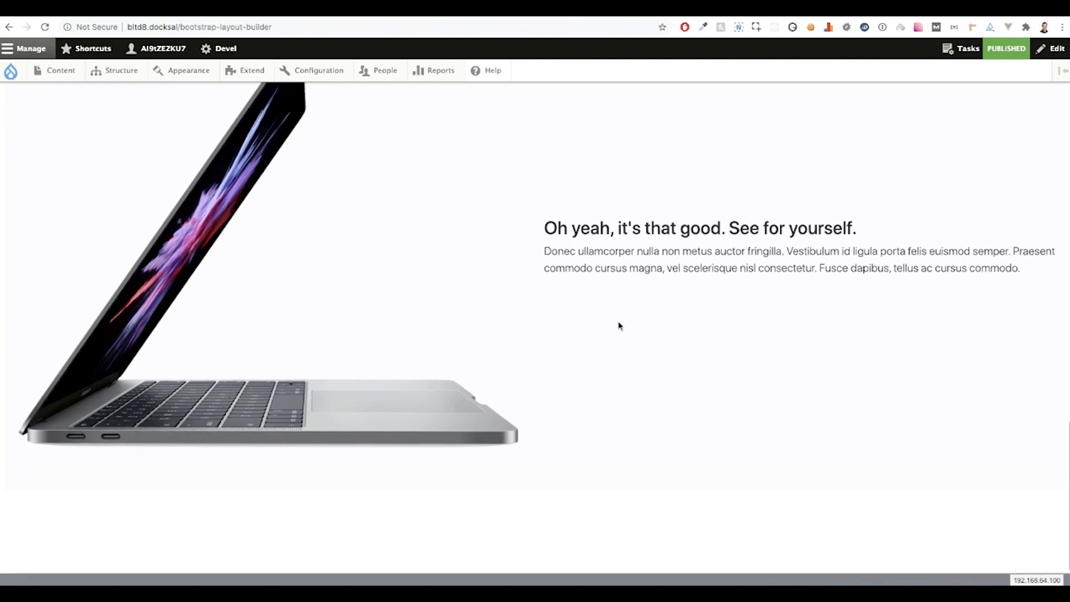
scroll("down", 3)
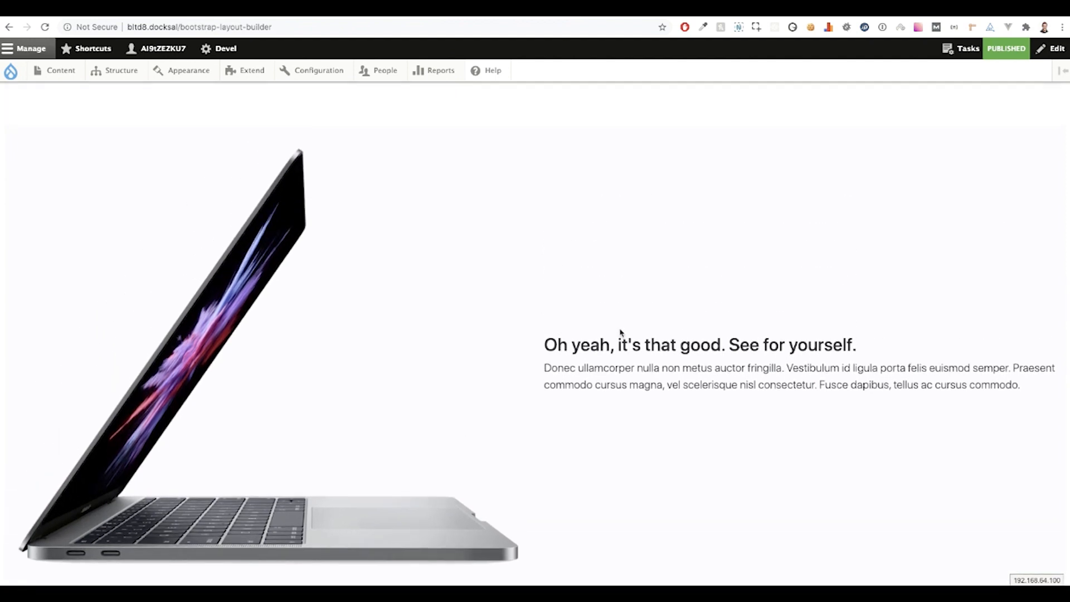
scroll("down", 3)
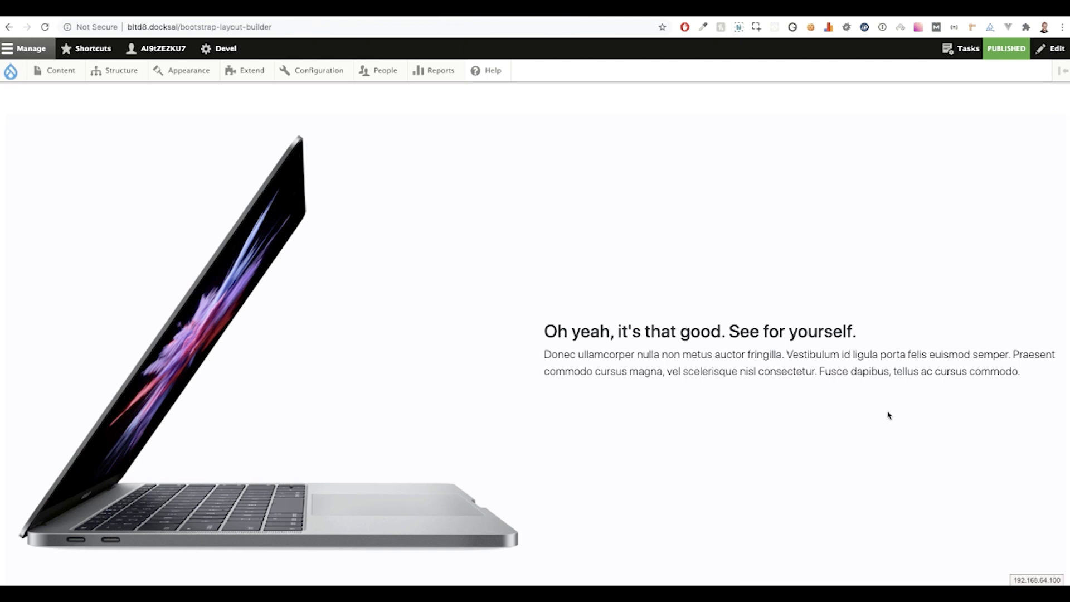
scroll("down", 3)
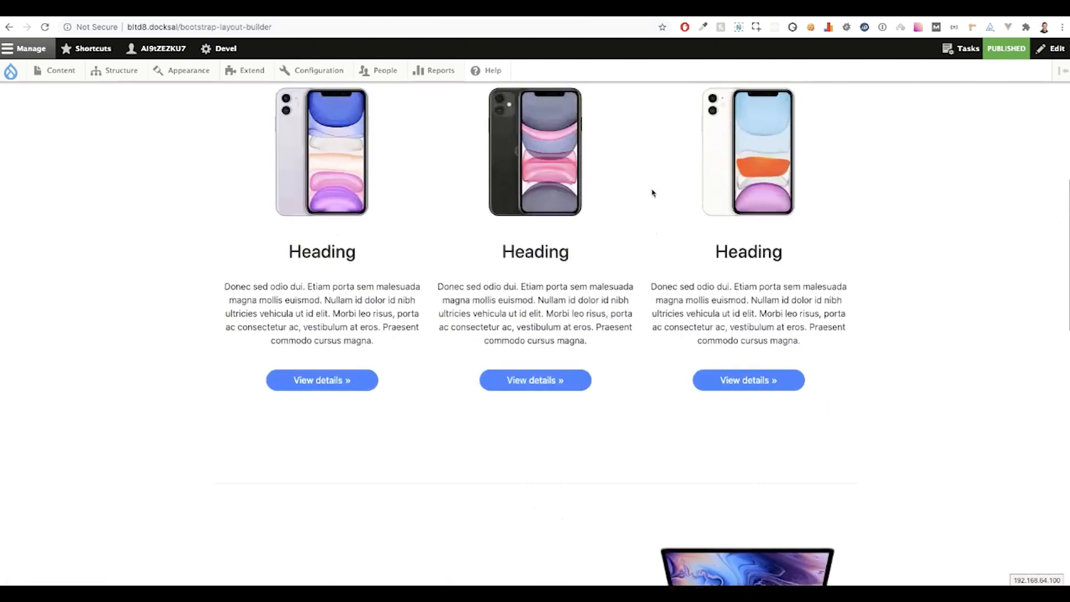
left_click(159, 114)
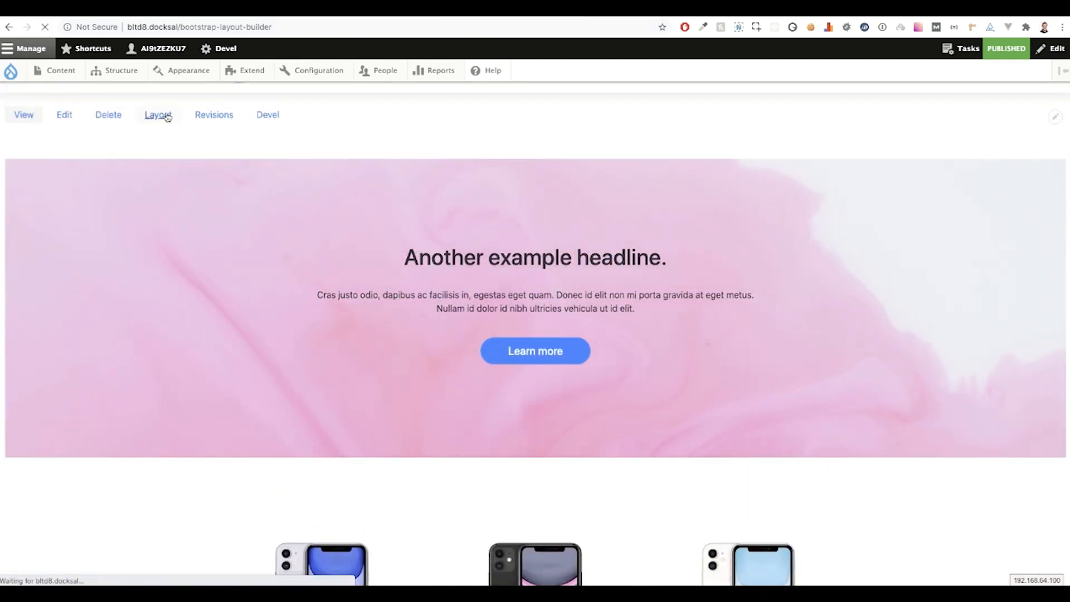
Insert the desert image from the media library as Section 1's background
left_click(158, 114)
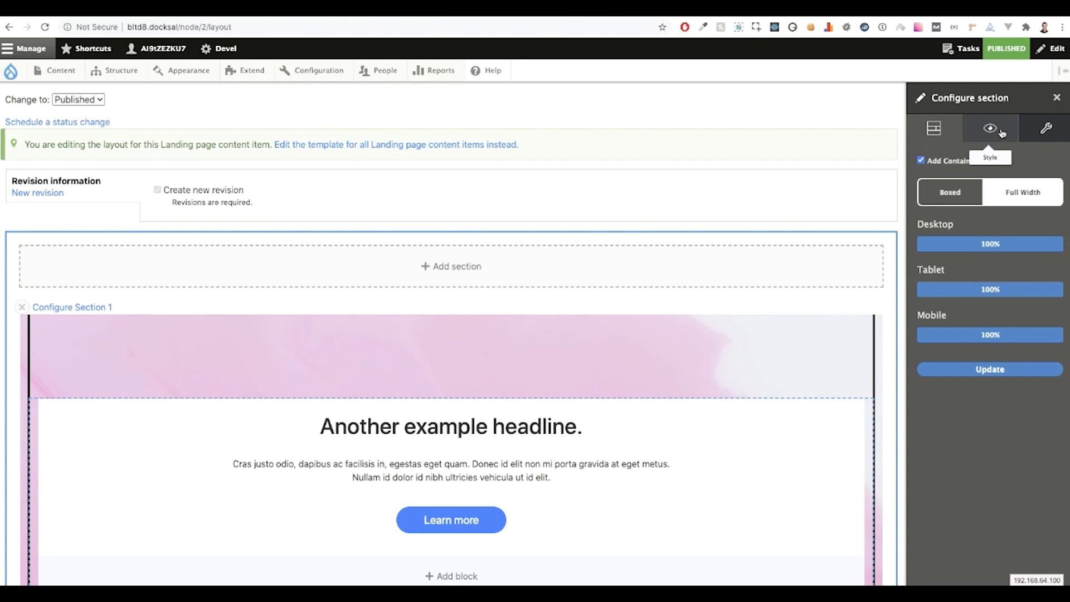
left_click(988, 128)
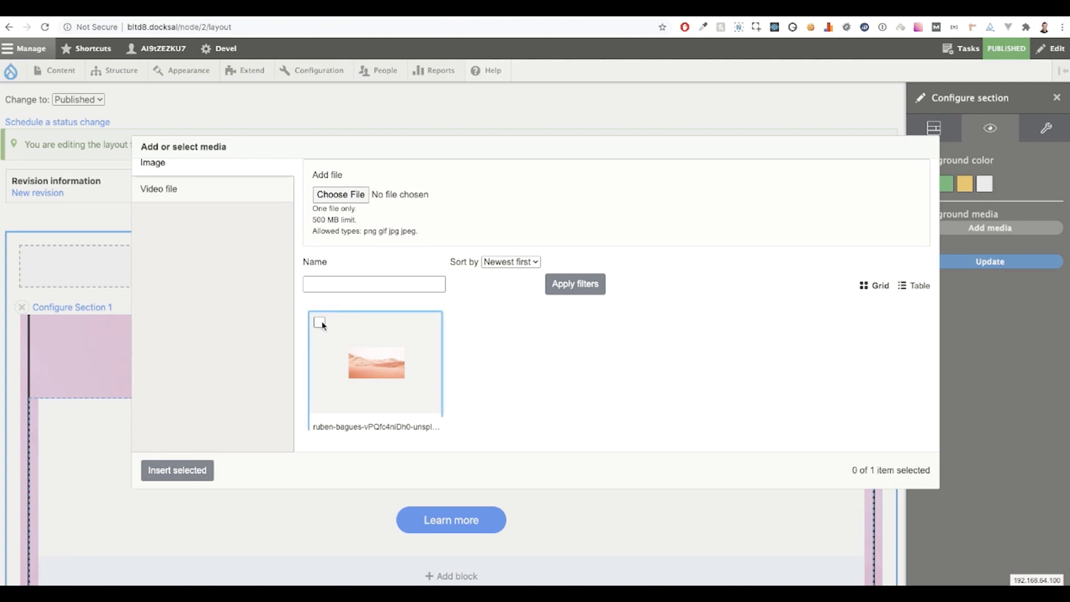
left_click(319, 322)
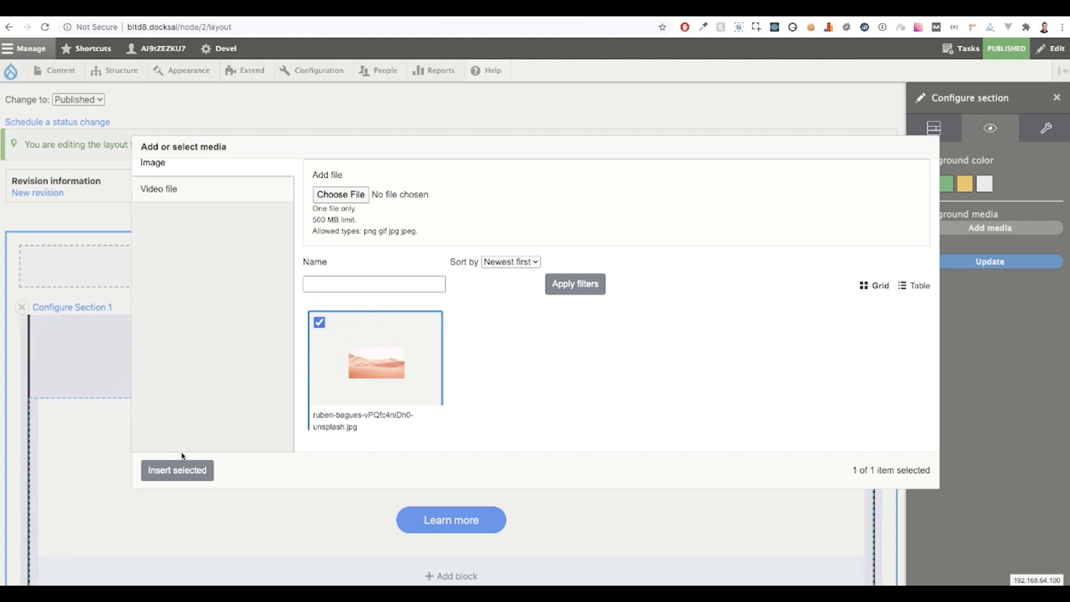
left_click(177, 470)
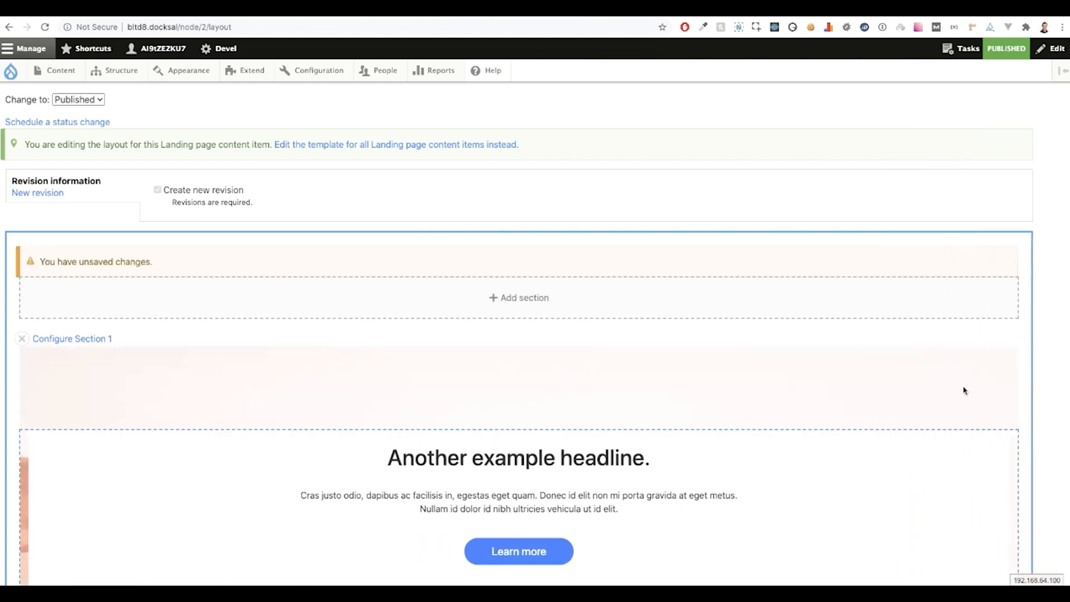
scroll("down", 3)
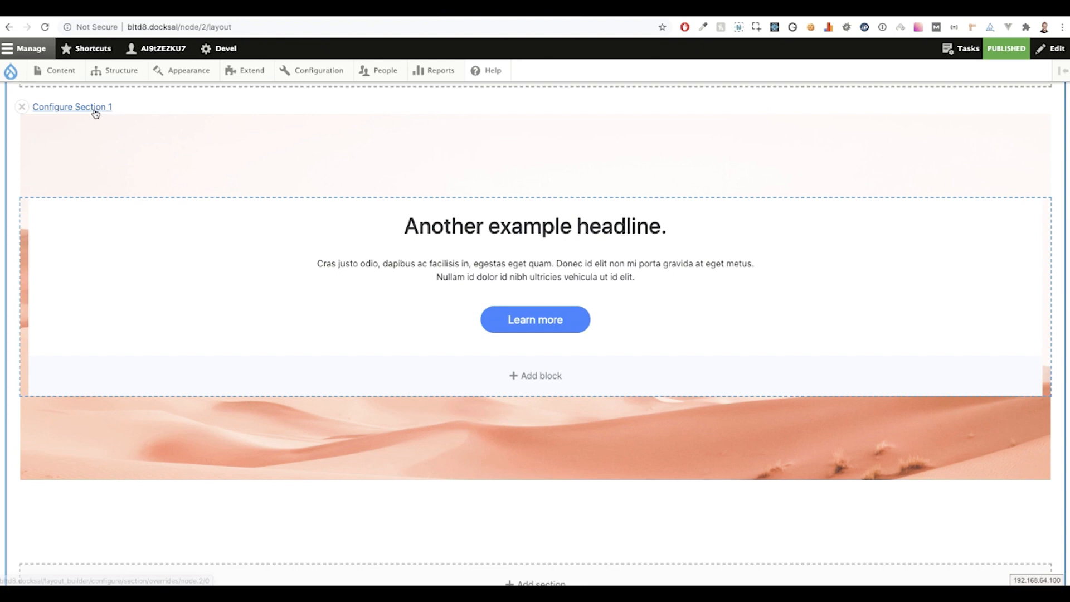
Open Section 1's settings and remove the desert image from the hero background
left_click(72, 107)
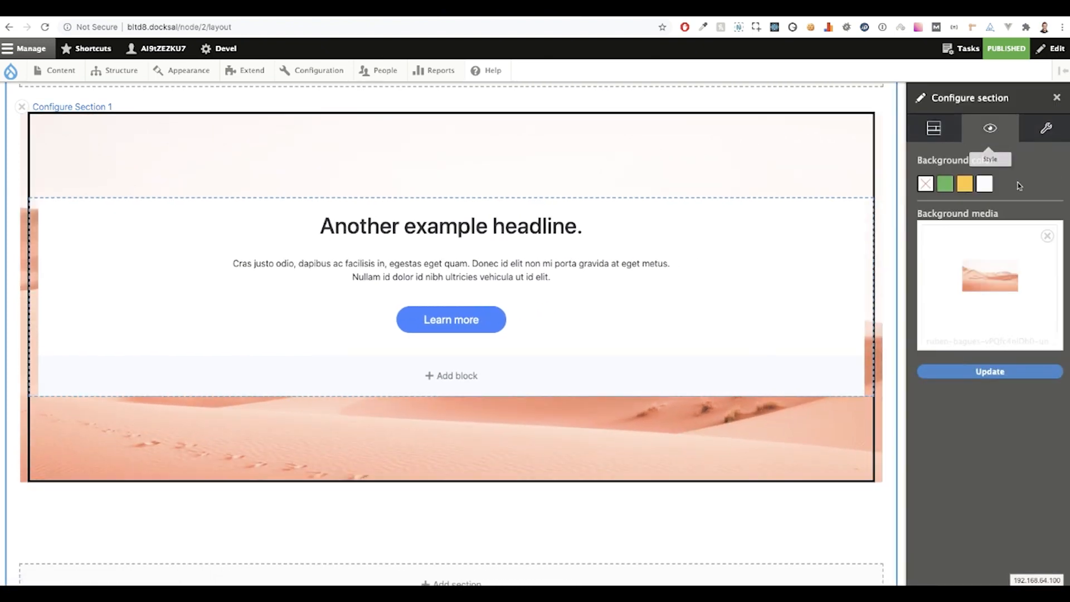
left_click(1047, 236)
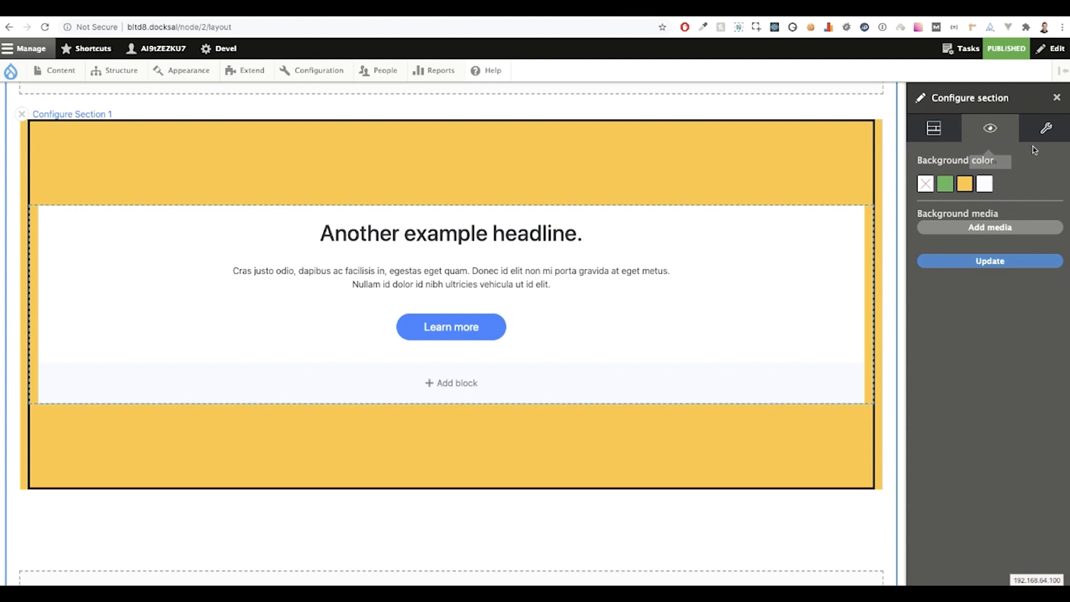
mouse_move(1060, 162)
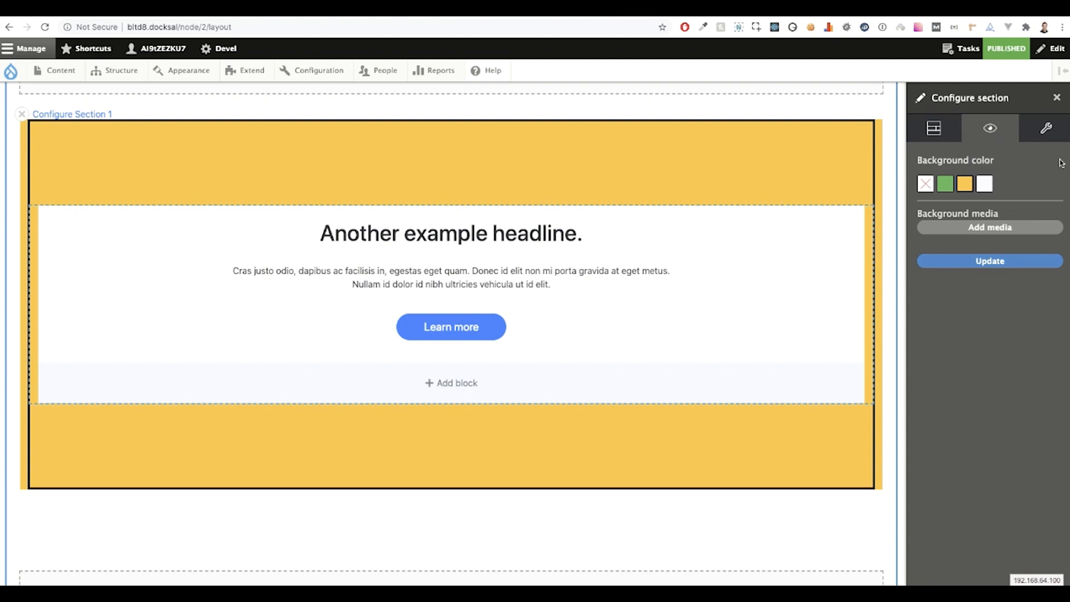